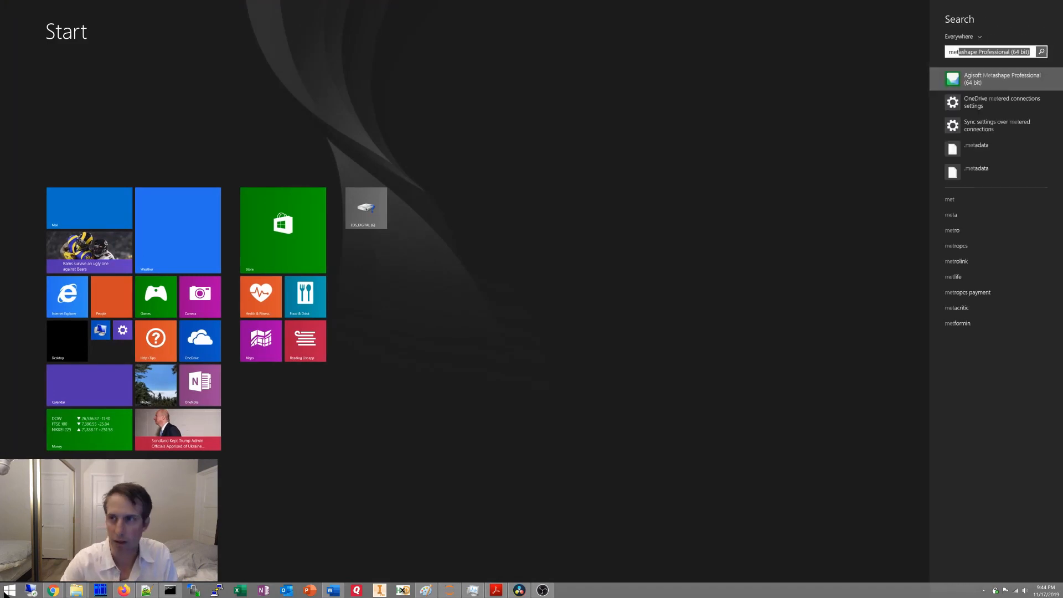
Step: Launch Agisoft Metashape Professional (64 bit) from the Start screen search results
left_click(997, 79)
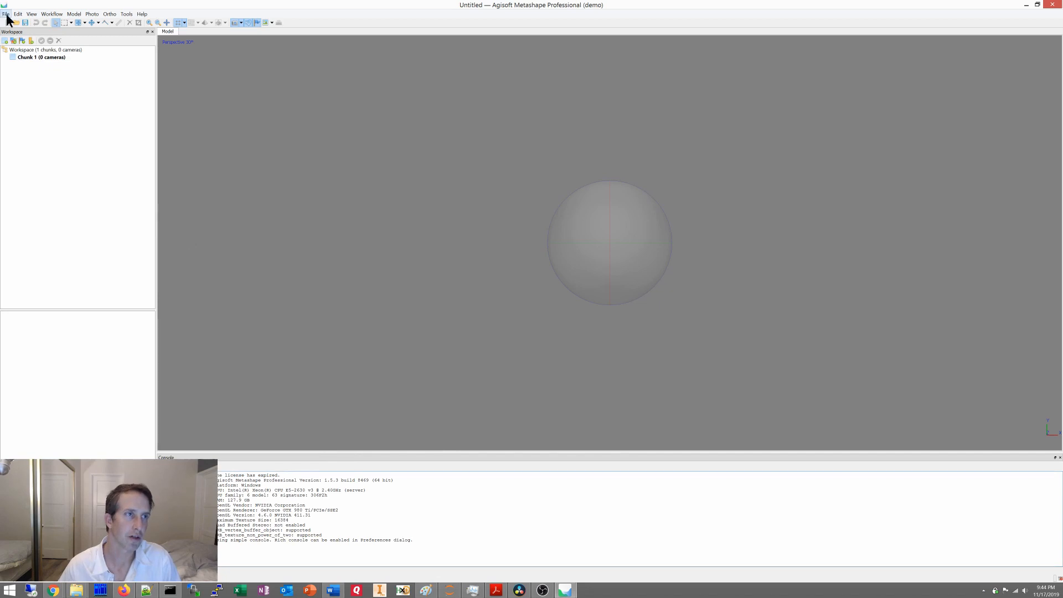
Step: Add all 100 gerard-hall images, starting from IMG_2331, to Chunk 1 via Add Photos
right_click(33, 58)
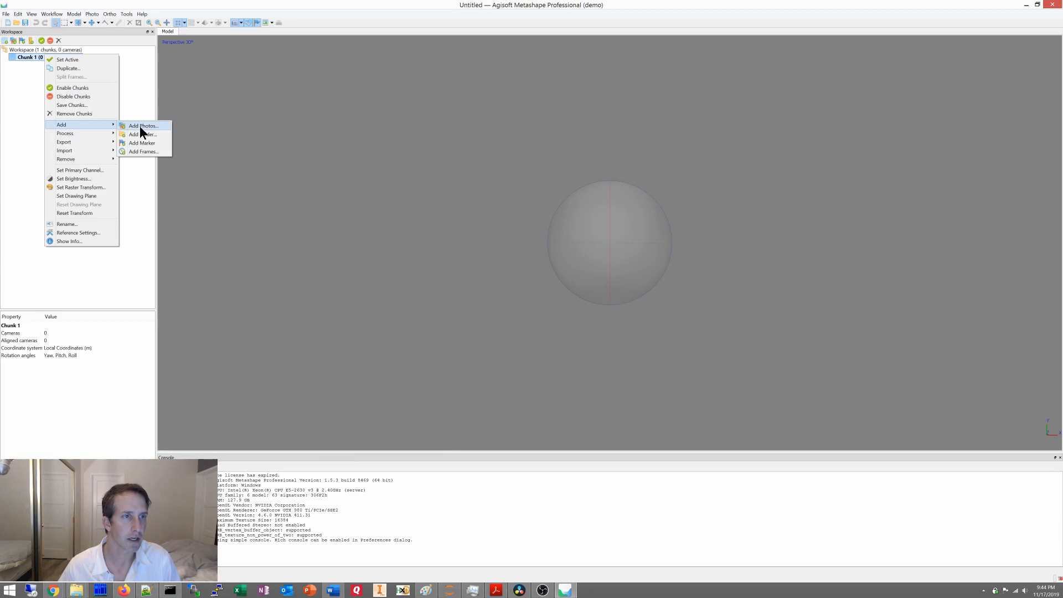
left_click(142, 126)
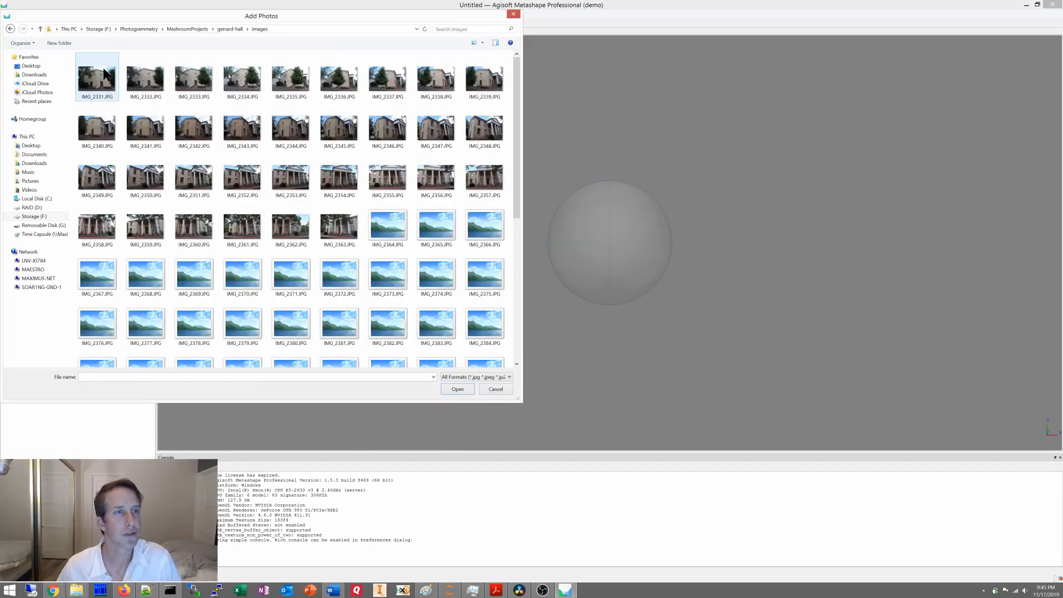
left_click(96, 76)
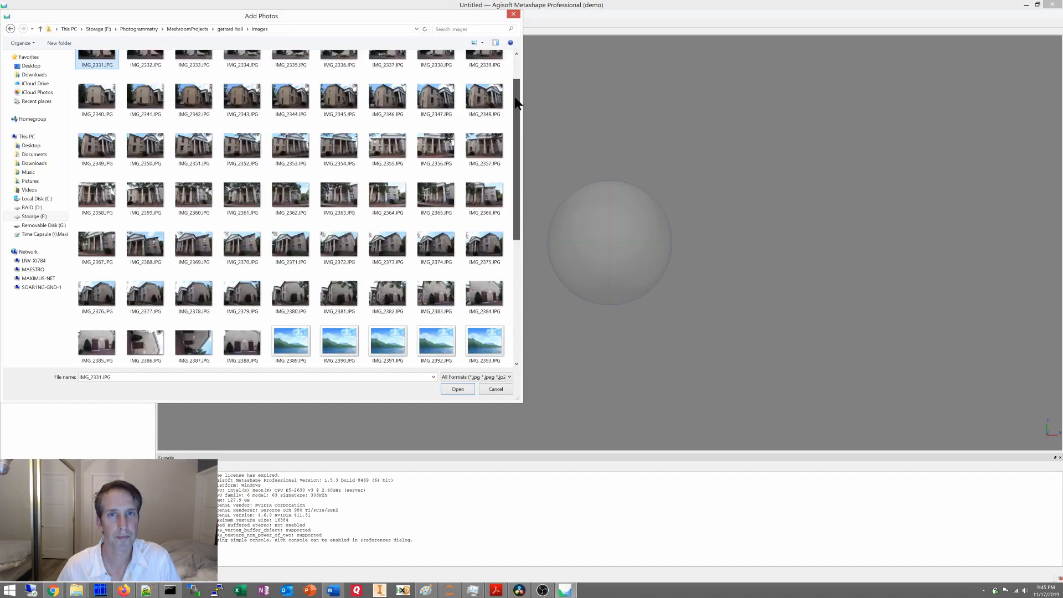
scroll("down", 3)
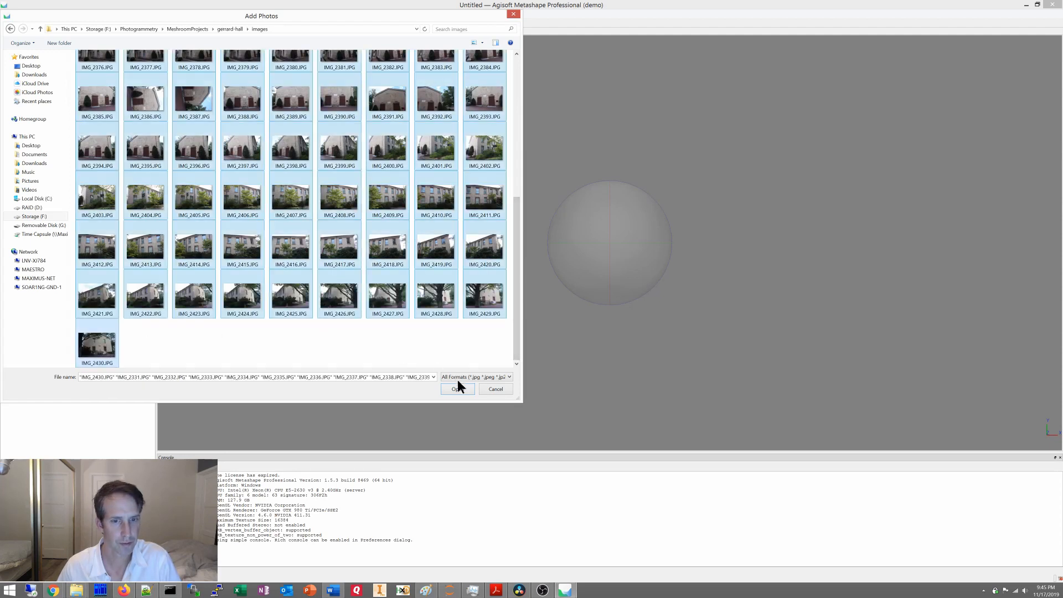
left_click(458, 389)
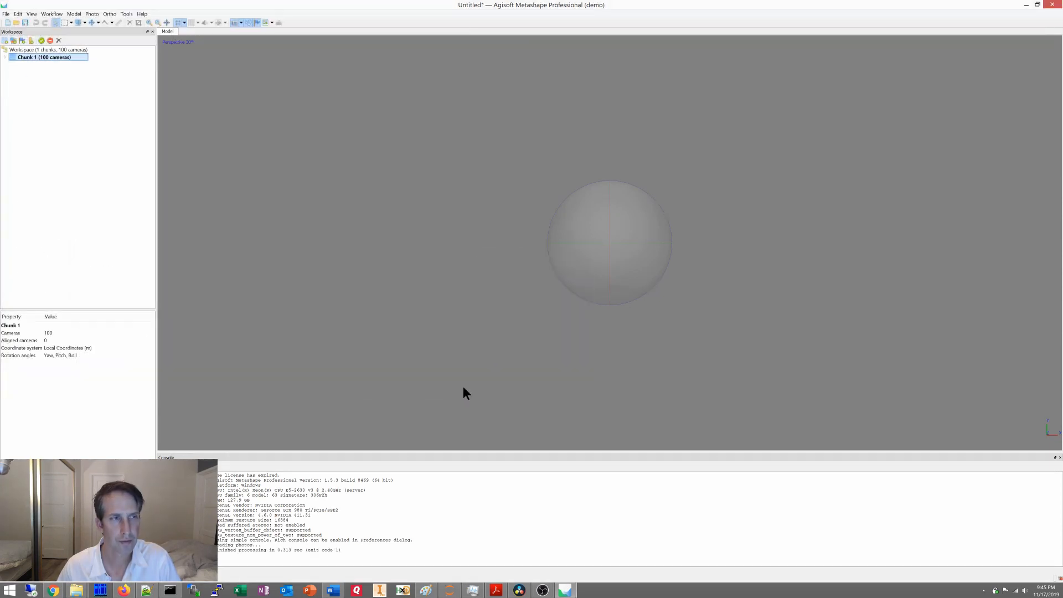
Step: Expand Chunk 1's camera list, view IMG_2331 full size, and return to the Model view
left_click(4, 57)
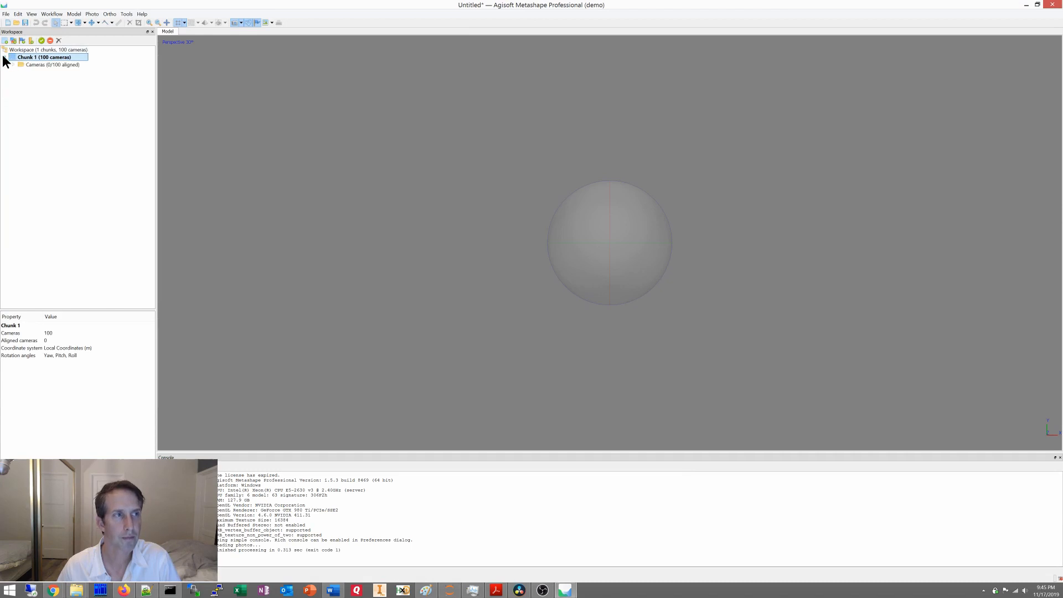
left_click(16, 64)
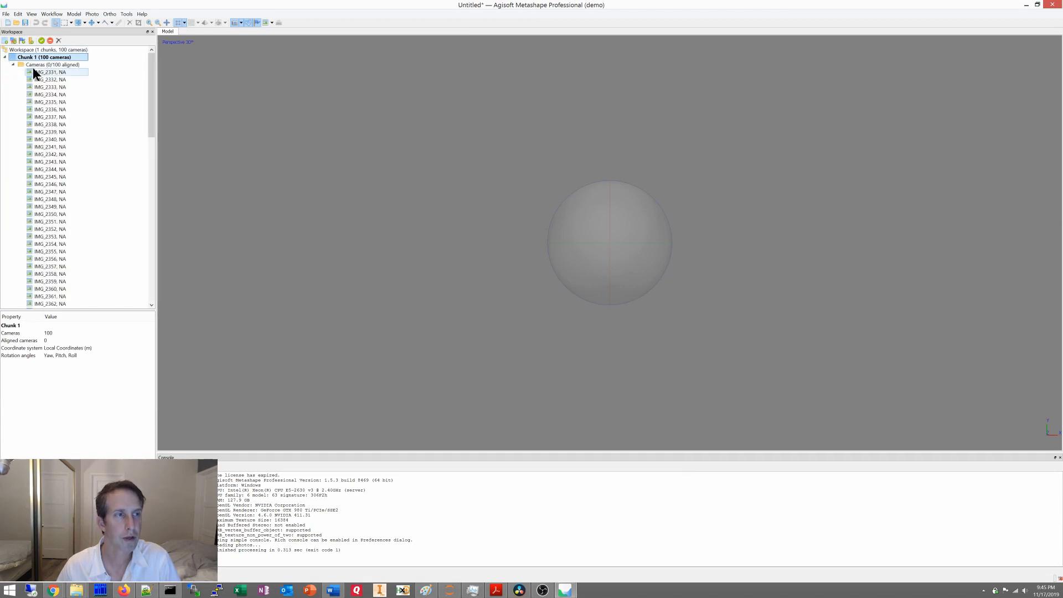
double_click(47, 73)
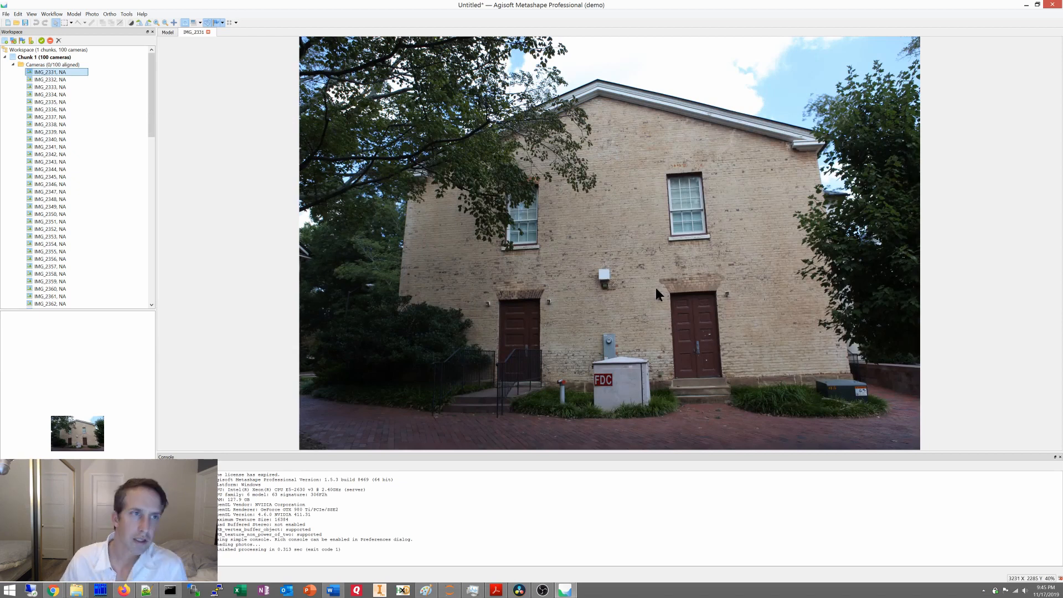
left_click(167, 31)
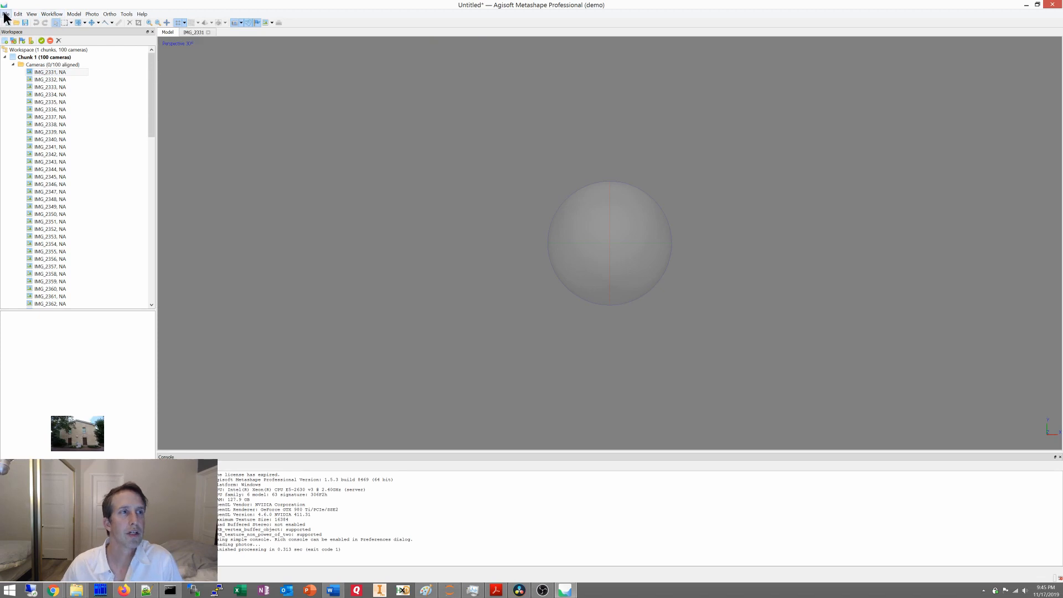
Step: Attempt File > Save As, dismiss the demo-mode refusal, and review the Workflow menu
left_click(6, 14)
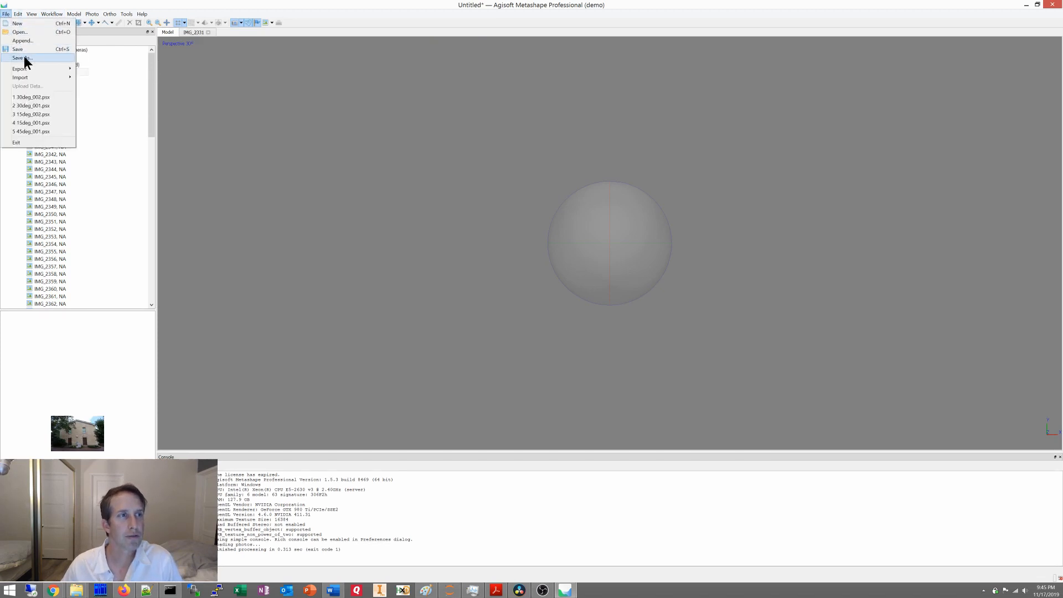
left_click(22, 57)
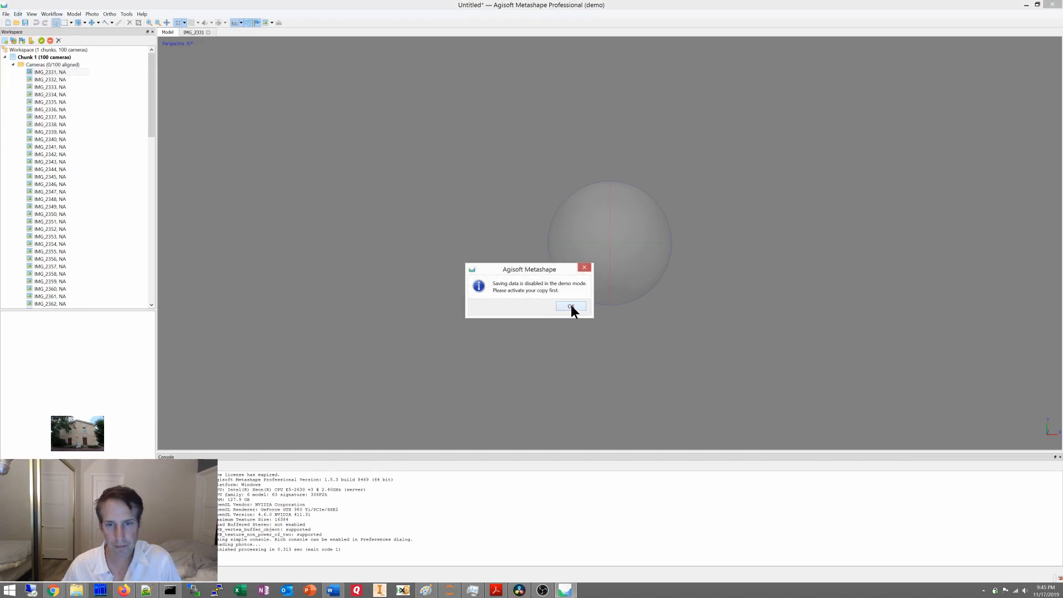
left_click(572, 305)
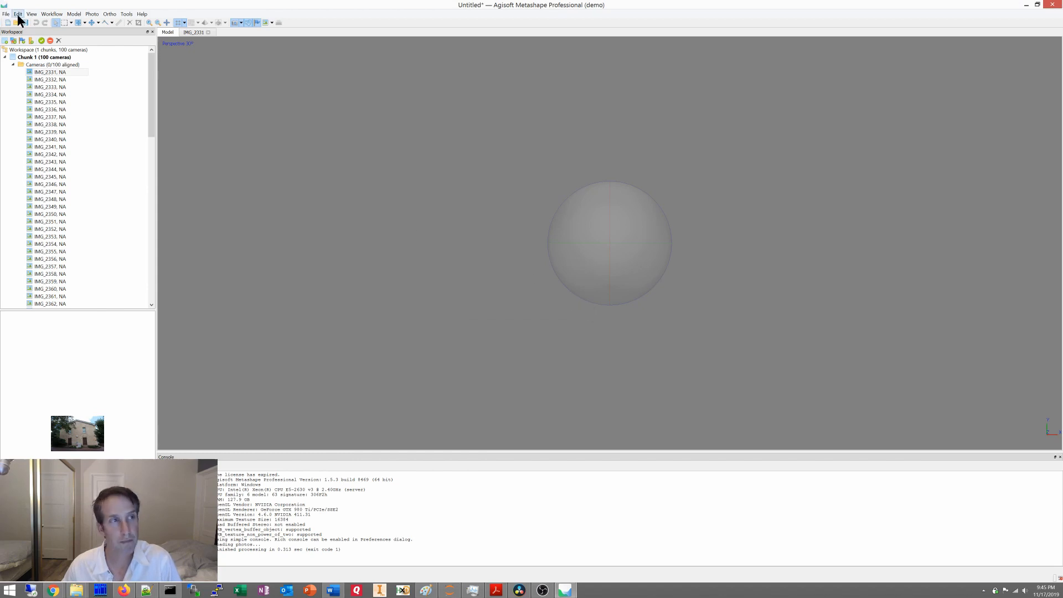
left_click(92, 13)
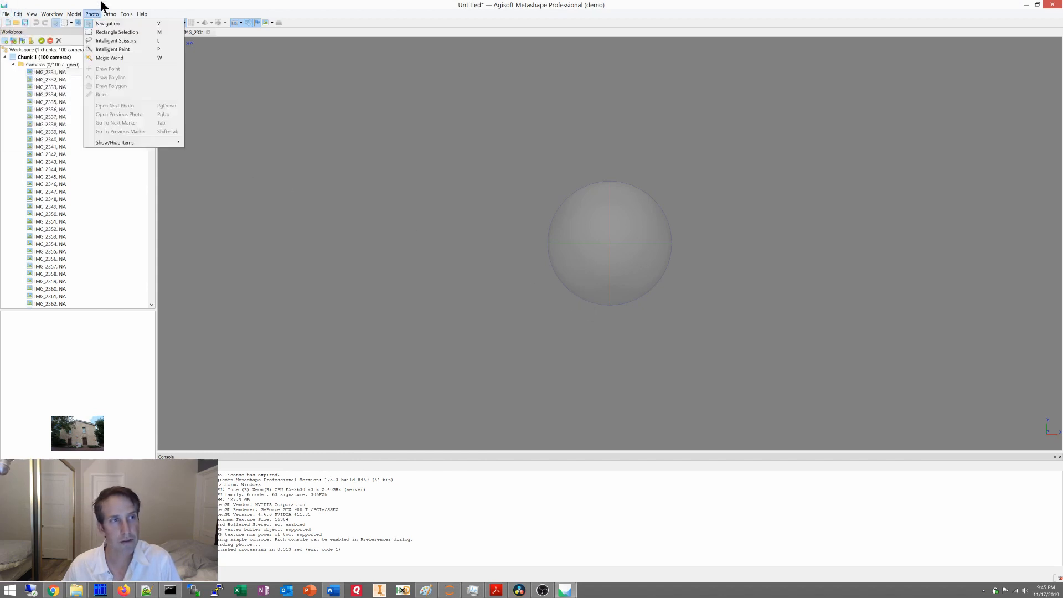
left_click(56, 14)
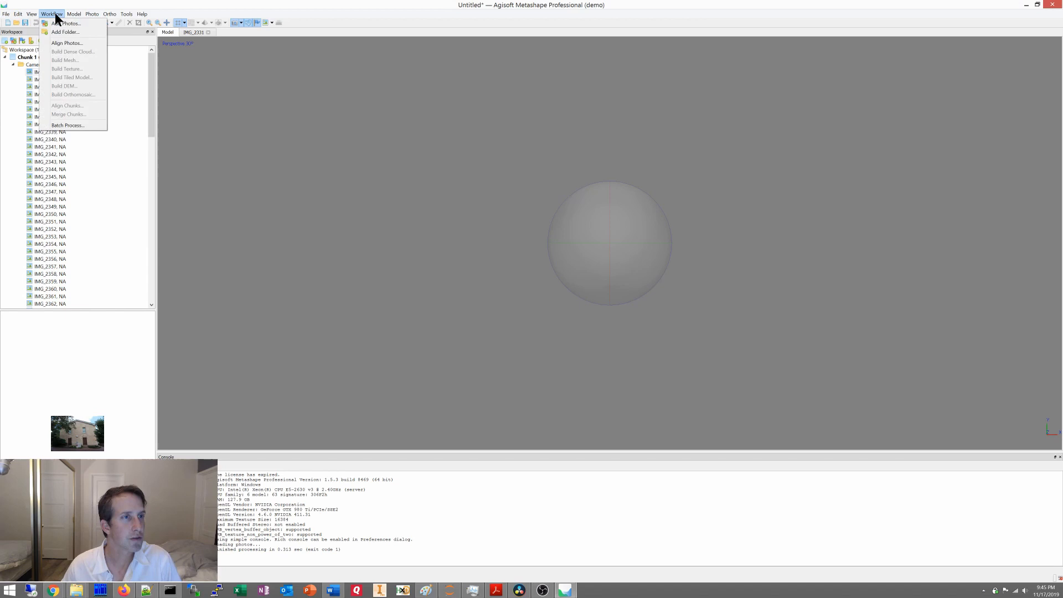
Step: Align the photos at Low accuracy with an advanced tie point limit of 4,000
left_click(69, 42)
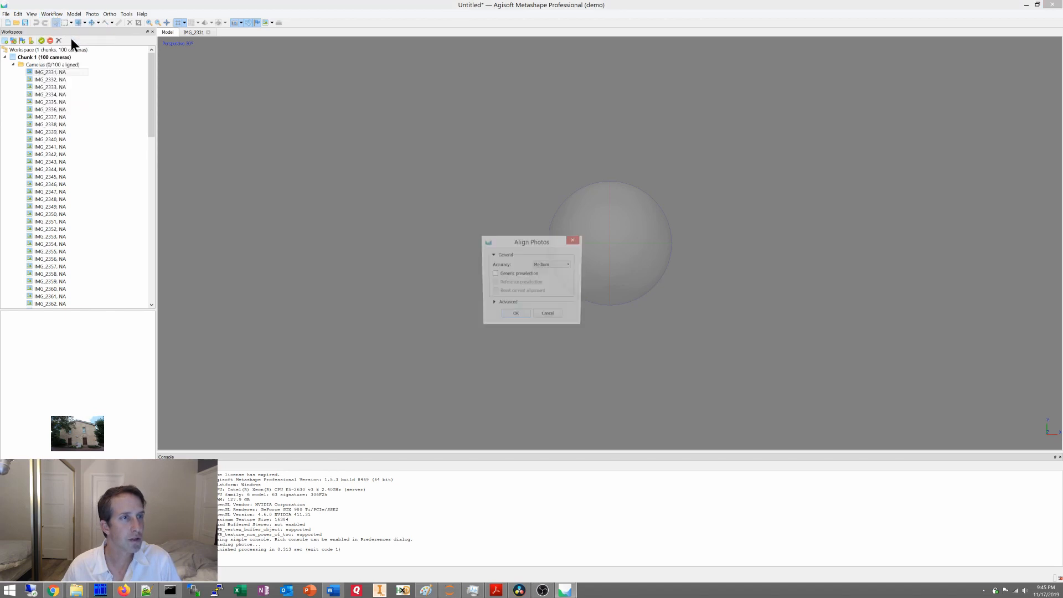
left_click(567, 264)
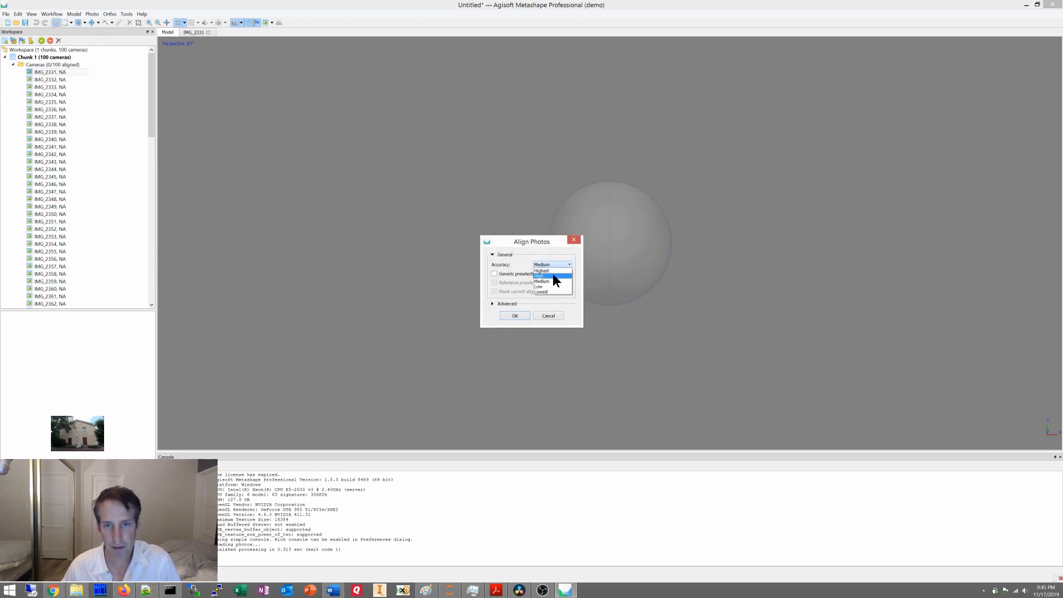
left_click(538, 285)
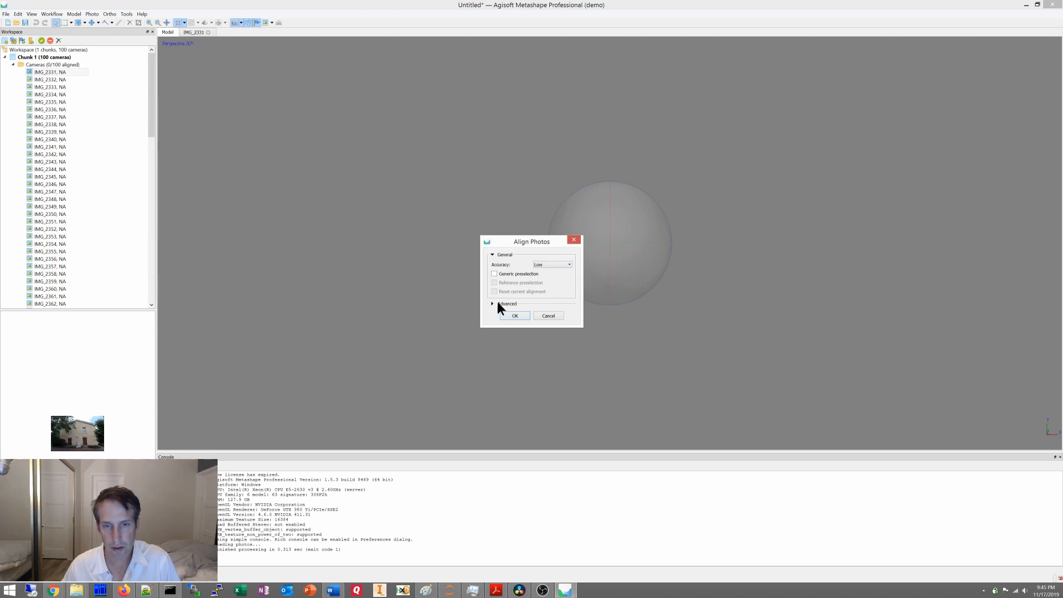
left_click(506, 303)
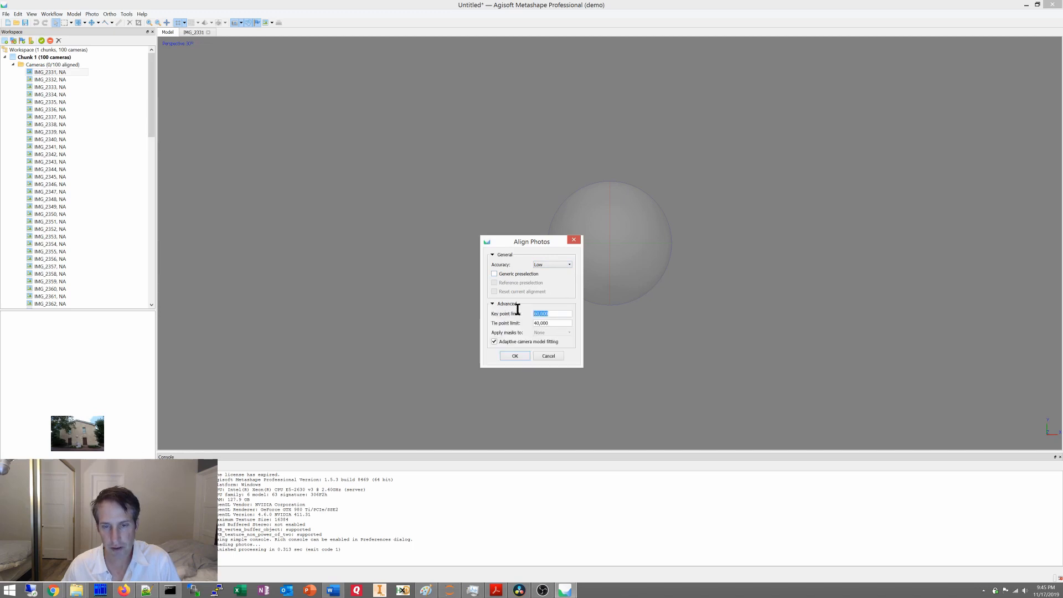
left_click(552, 313)
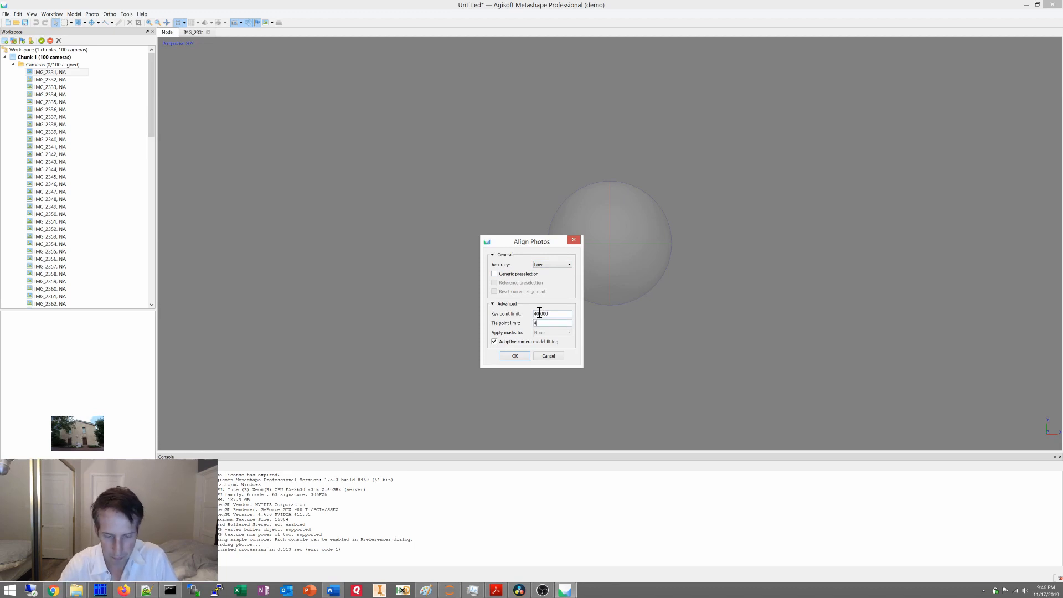
type("4,000")
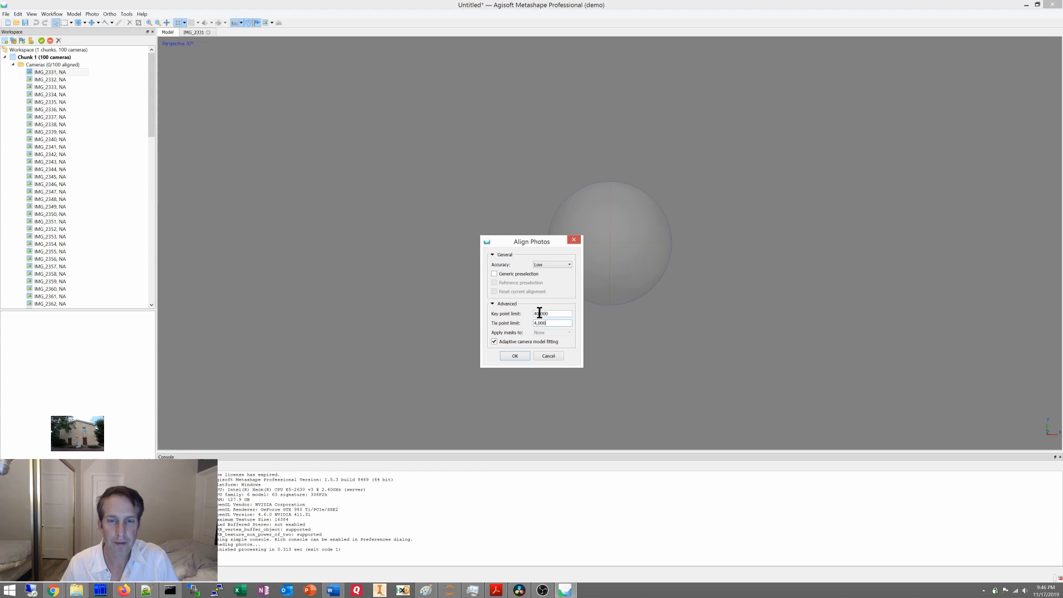
left_click(515, 356)
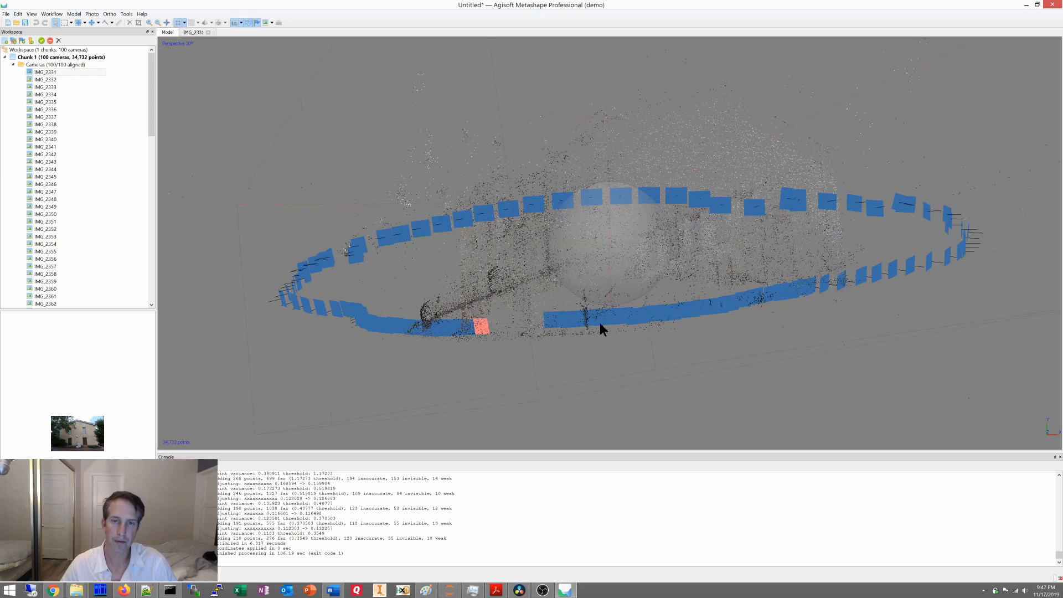
Step: Orbit the sparse cloud and camera ring edge-on, tilted, level and toward the building walls
left_click_drag(603, 329, 597, 319)
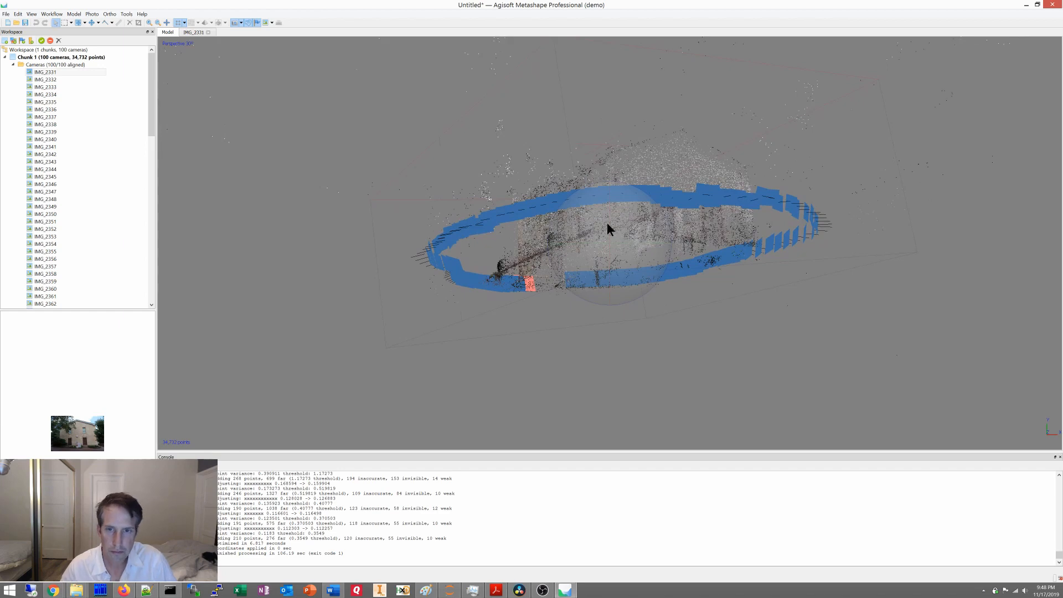
left_click_drag(607, 229, 573, 248)
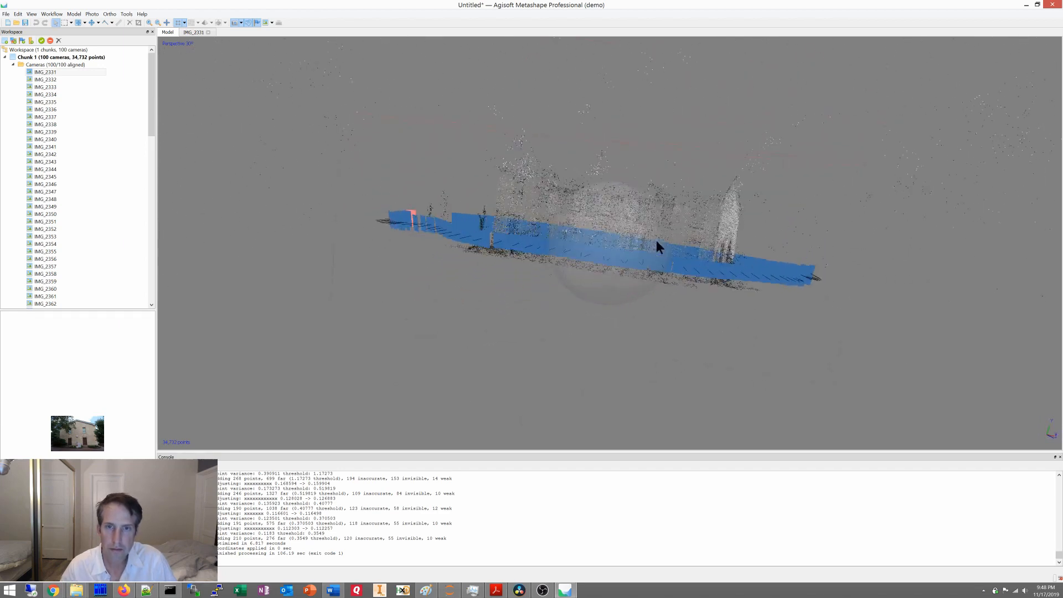
left_click_drag(658, 247, 682, 259)
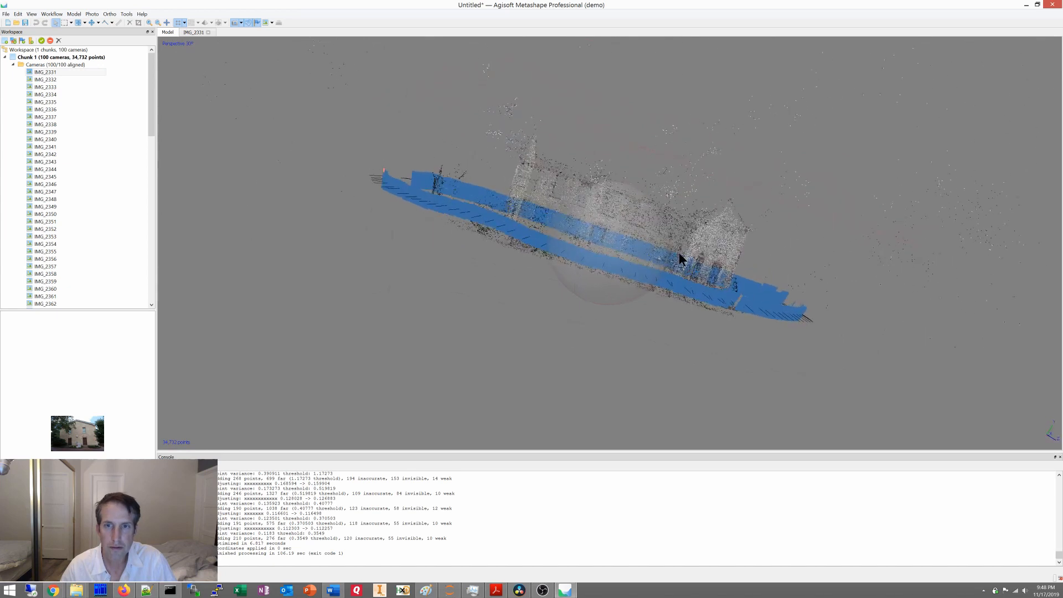
left_click_drag(681, 259, 576, 266)
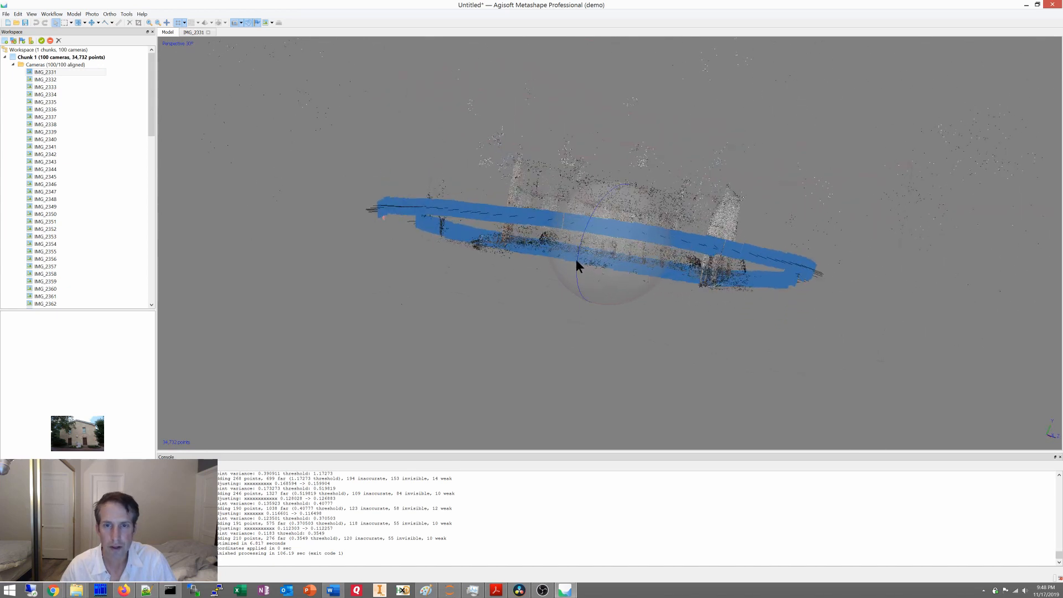
left_click_drag(576, 264, 569, 235)
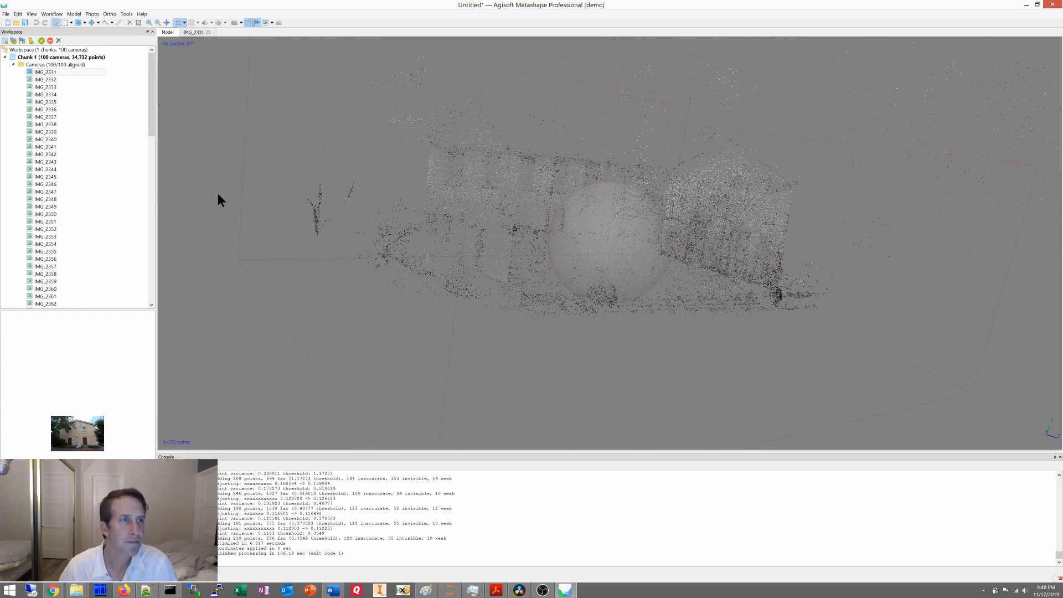
Step: Collapse the list of 100 aligned cameras in the workspace
left_click(50, 64)
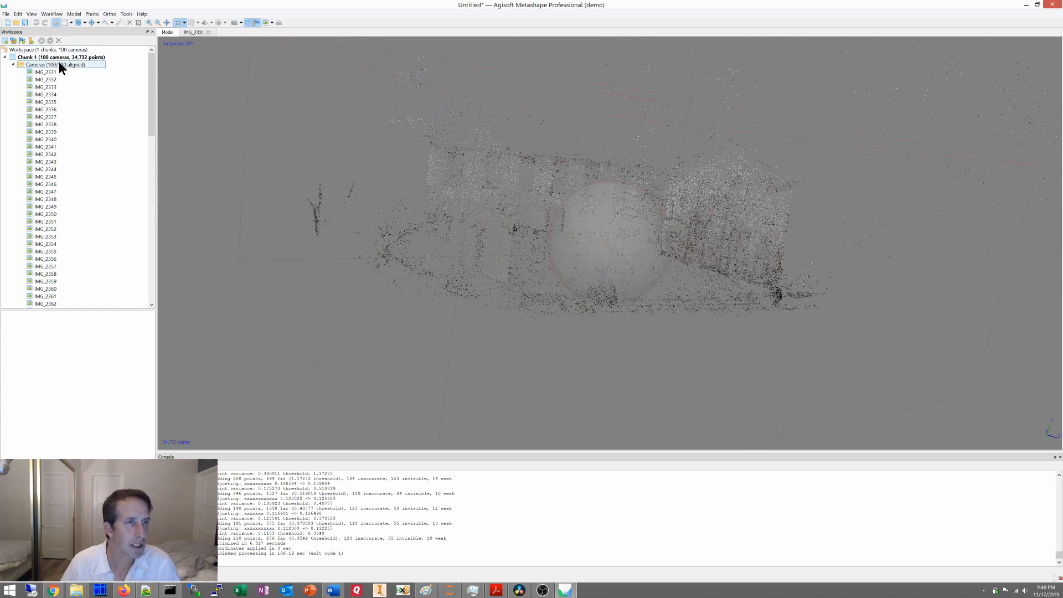
scroll("down", 3)
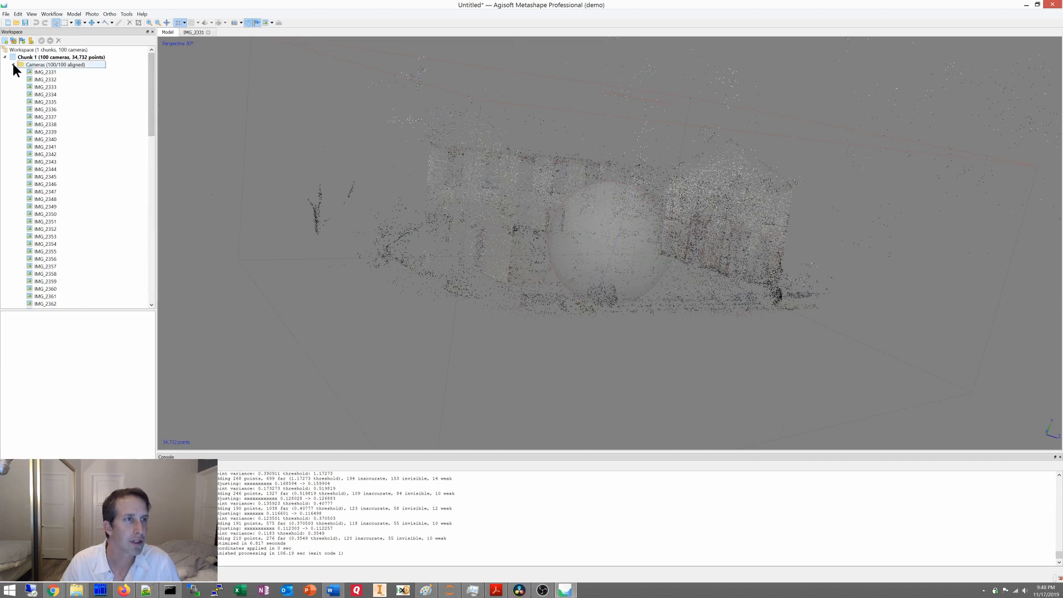
left_click(63, 14)
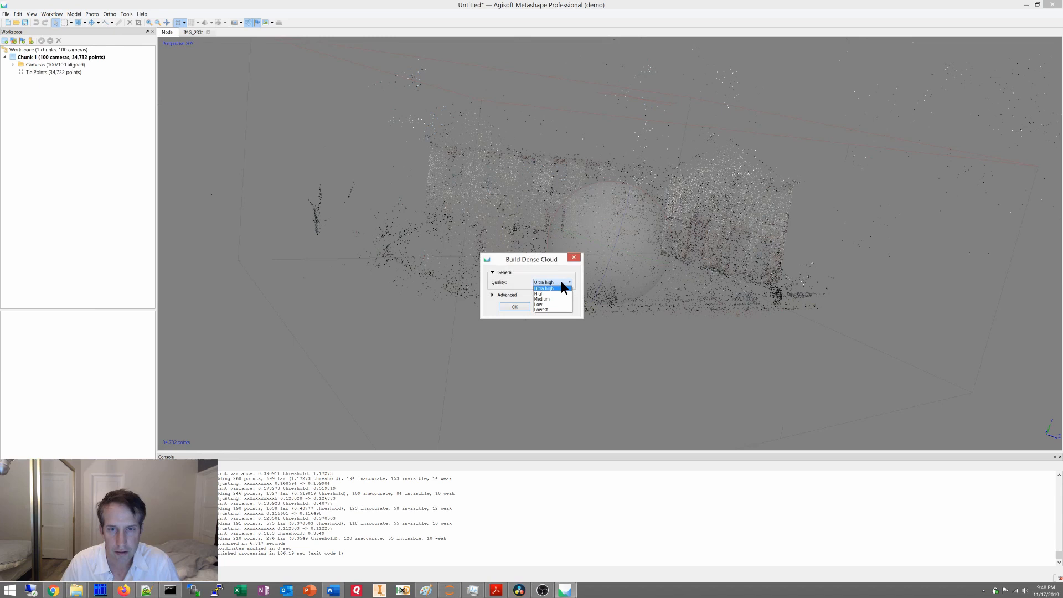
Step: Build the dense cloud at Low quality, keeping Aggressive depth filtering in the advanced options
left_click(540, 304)
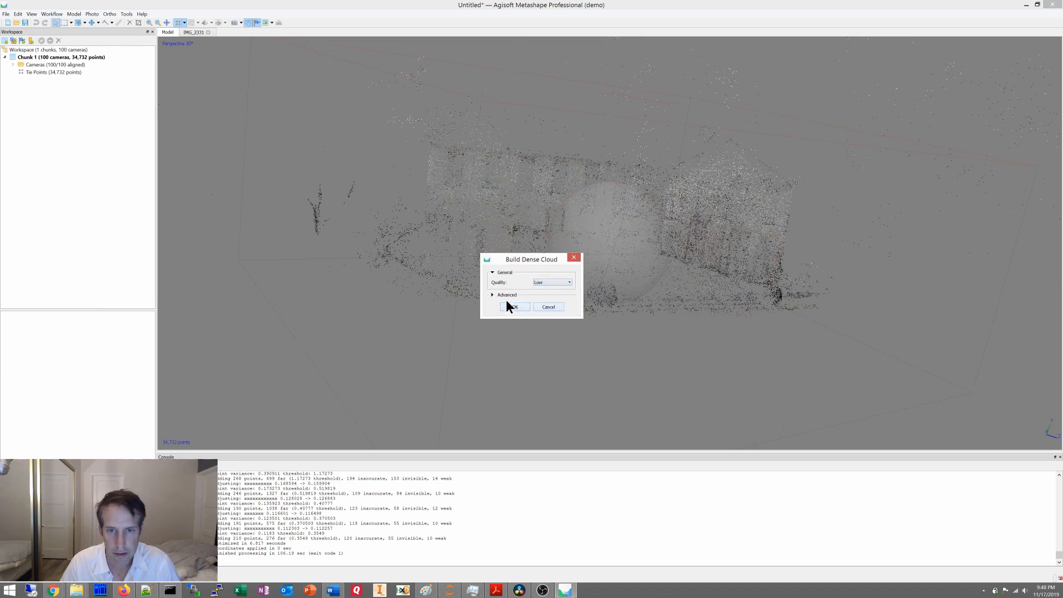
left_click(493, 295)
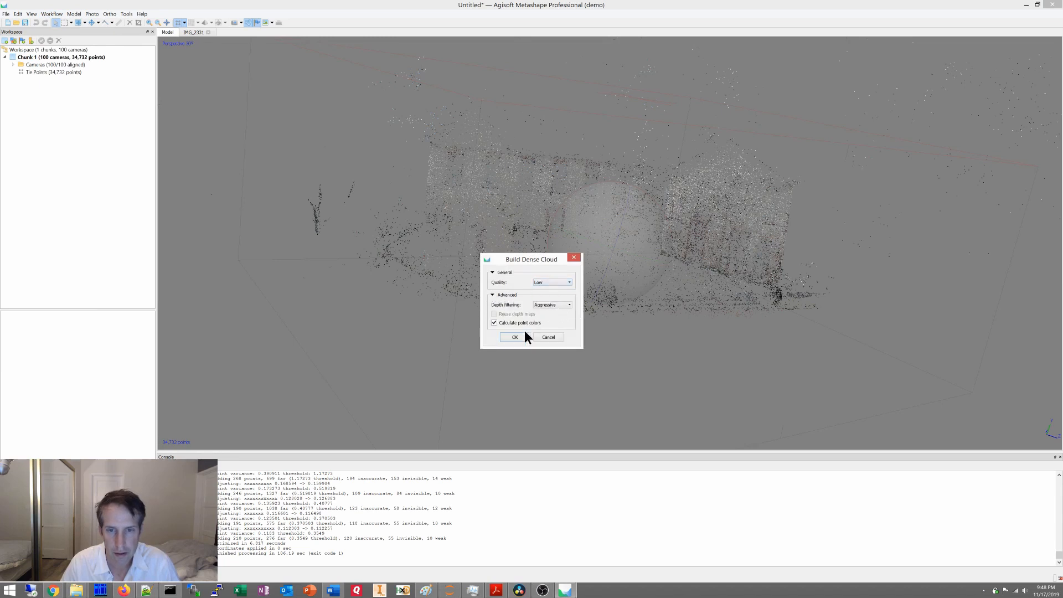
left_click(515, 337)
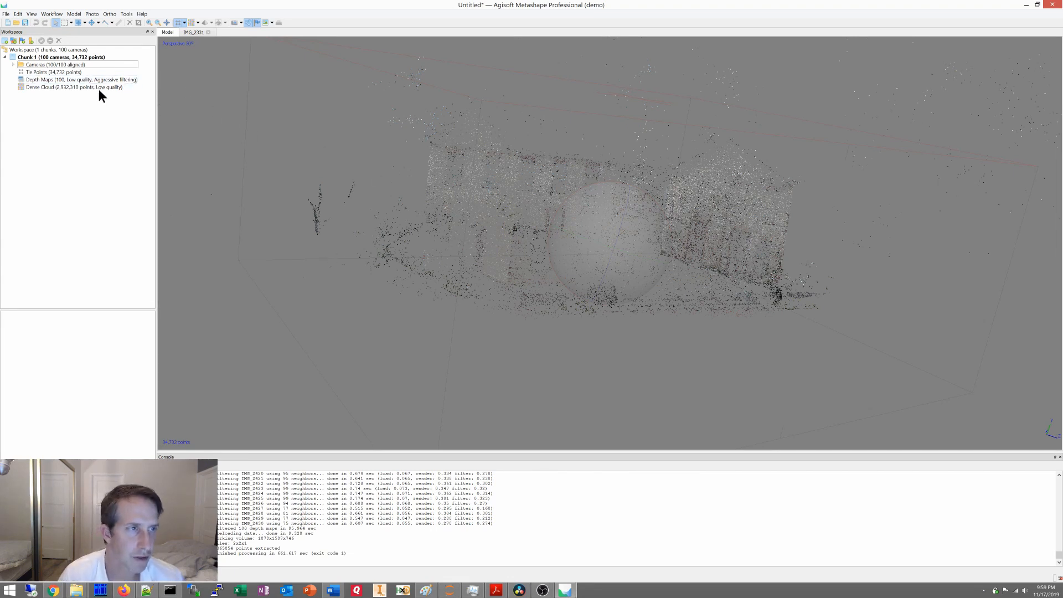
Step: Display the finished dense cloud and orbit past the side wall, gable end, rear facade and two-door end wall
left_click(65, 86)
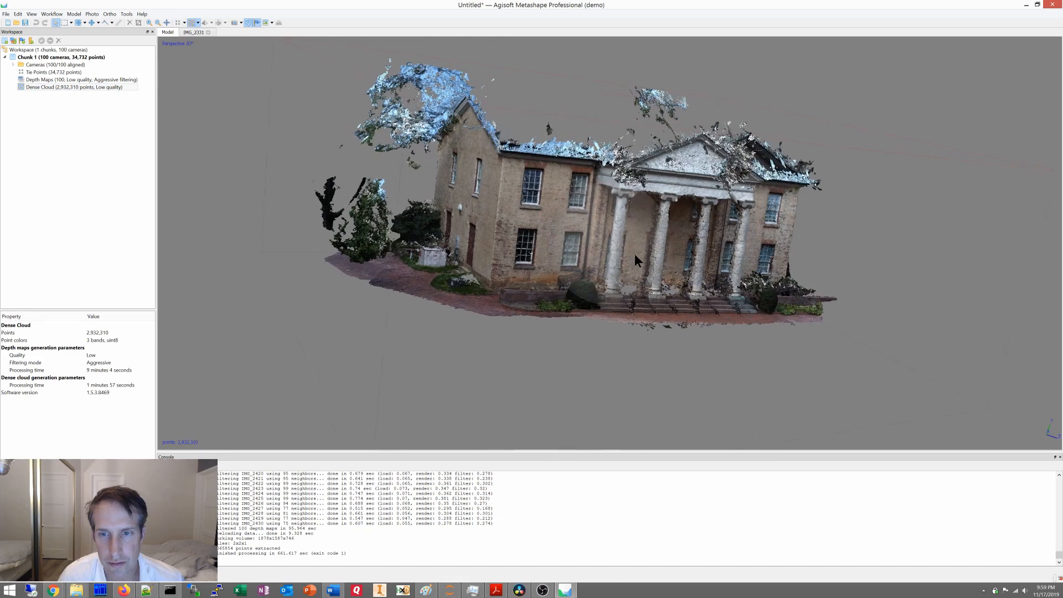
left_click_drag(638, 262, 643, 258)
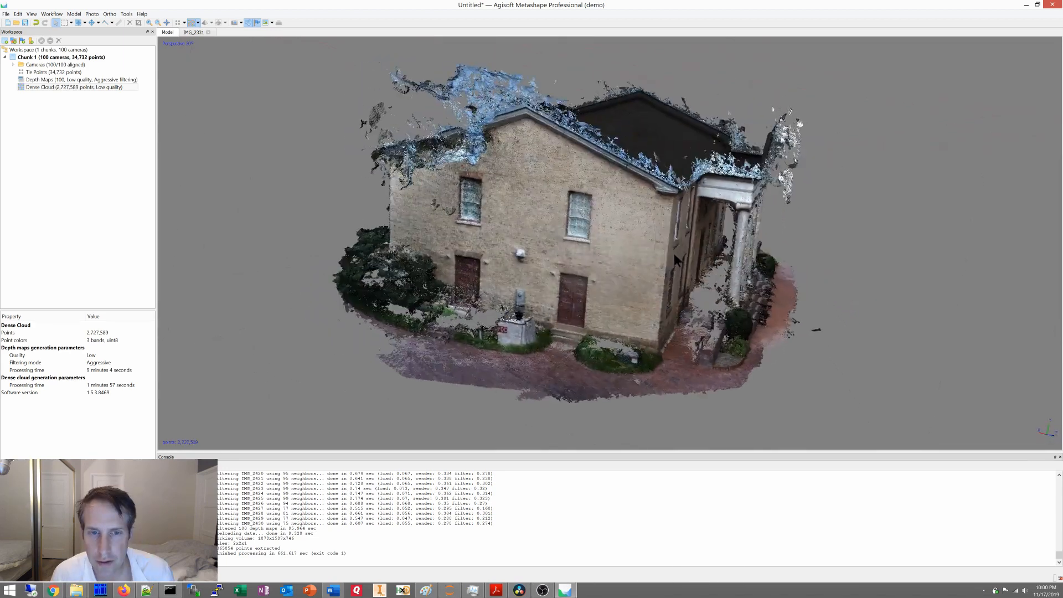
left_click_drag(675, 261, 593, 246)
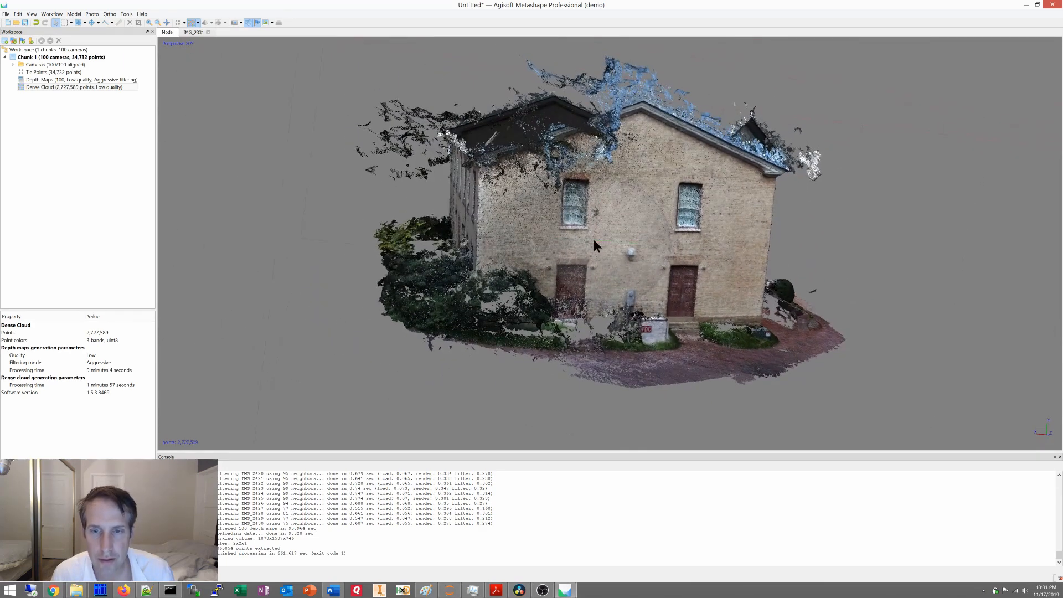
left_click_drag(598, 246, 668, 268)
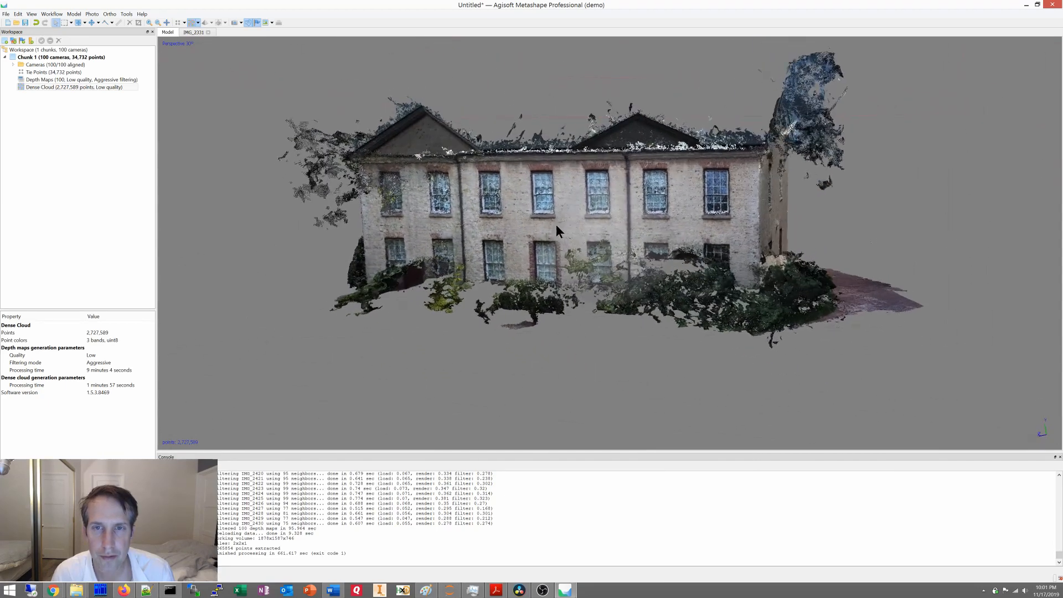
left_click_drag(557, 230, 495, 278)
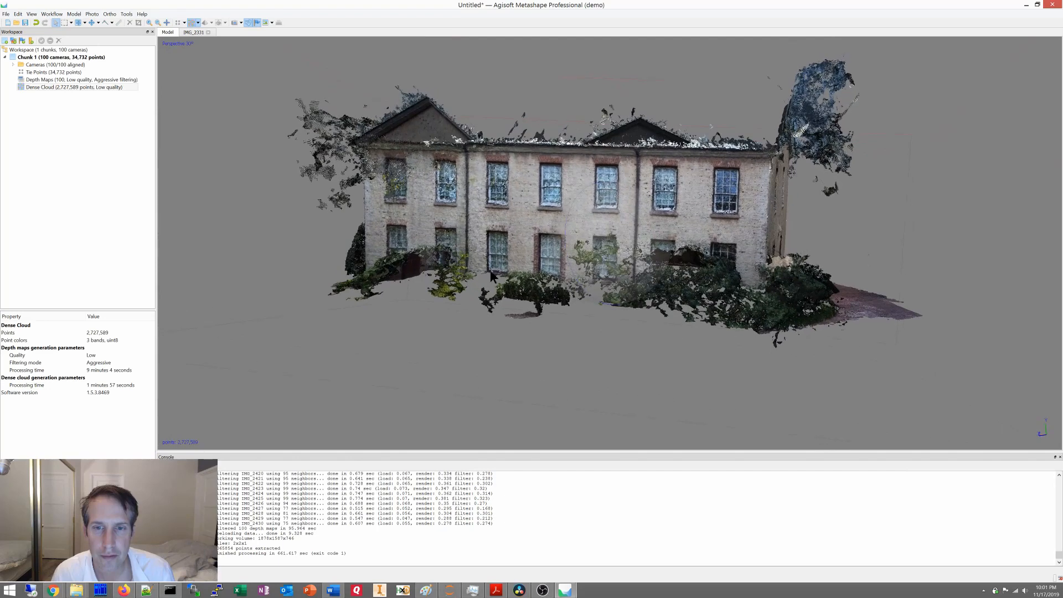
left_click_drag(489, 278, 619, 244)
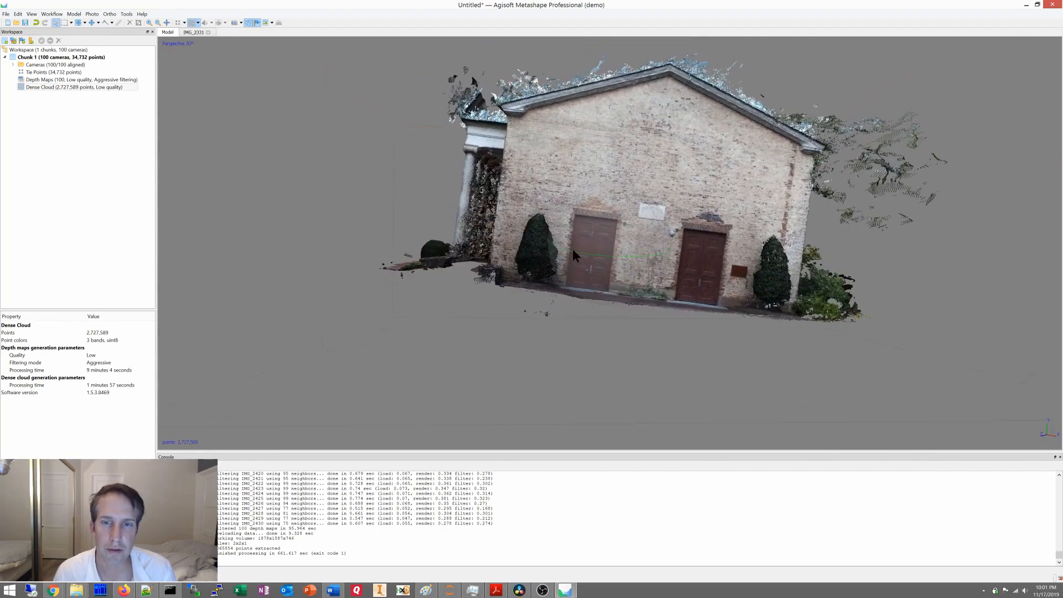
Step: Orbit around the columned front entrance from angled, head-on and raised views, ending frontal
left_click_drag(573, 256, 664, 224)
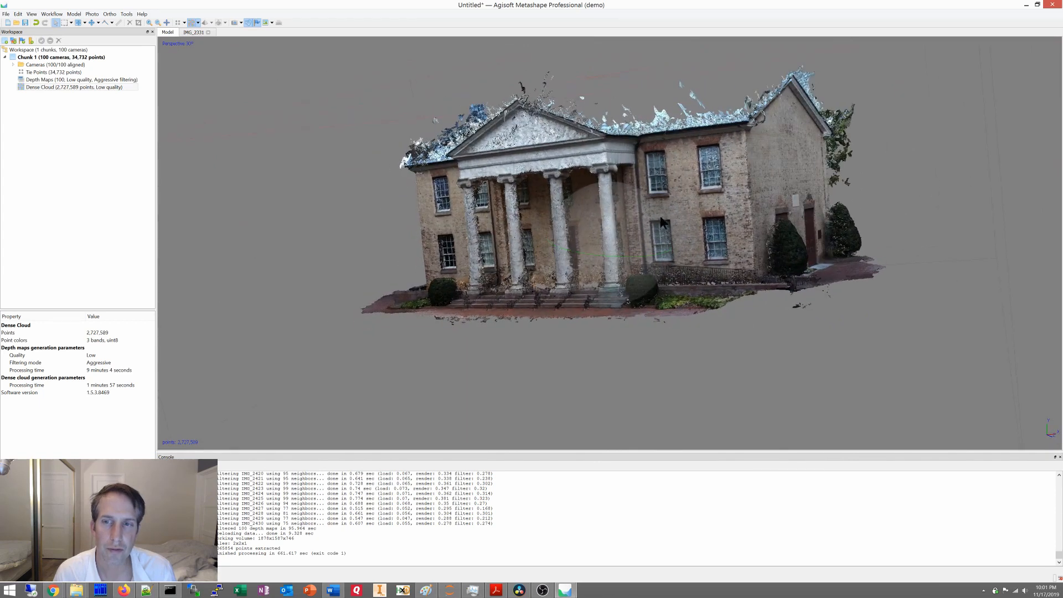
left_click_drag(661, 222, 672, 216)
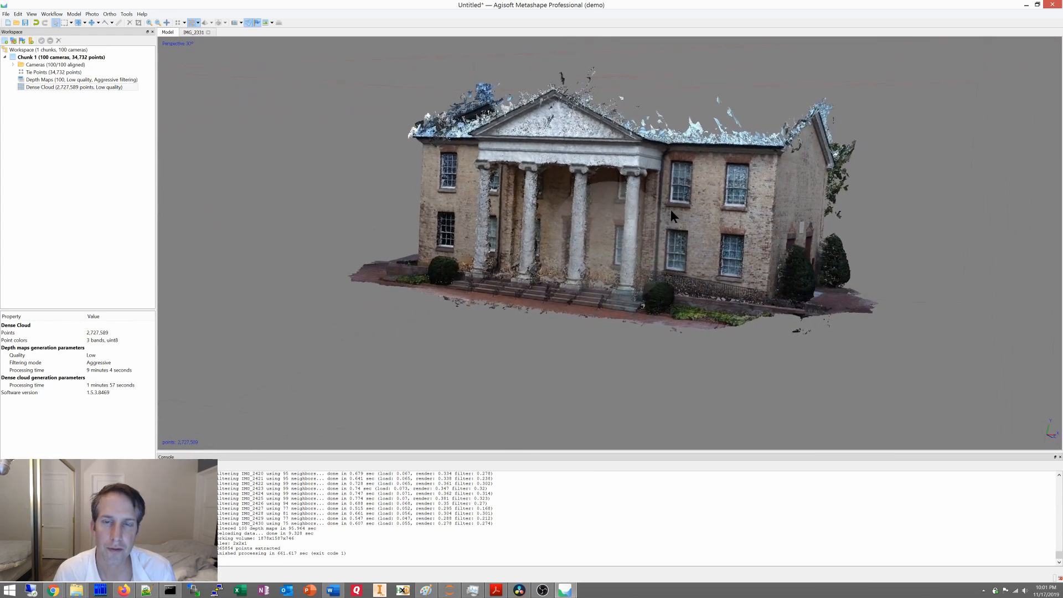
left_click_drag(671, 216, 568, 229)
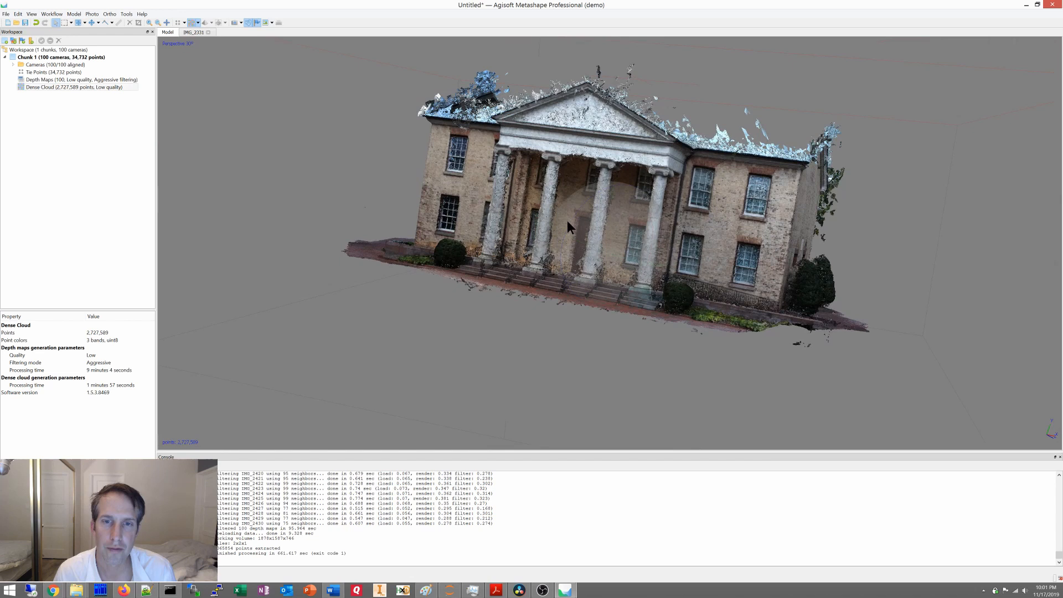
left_click_drag(568, 227, 576, 242)
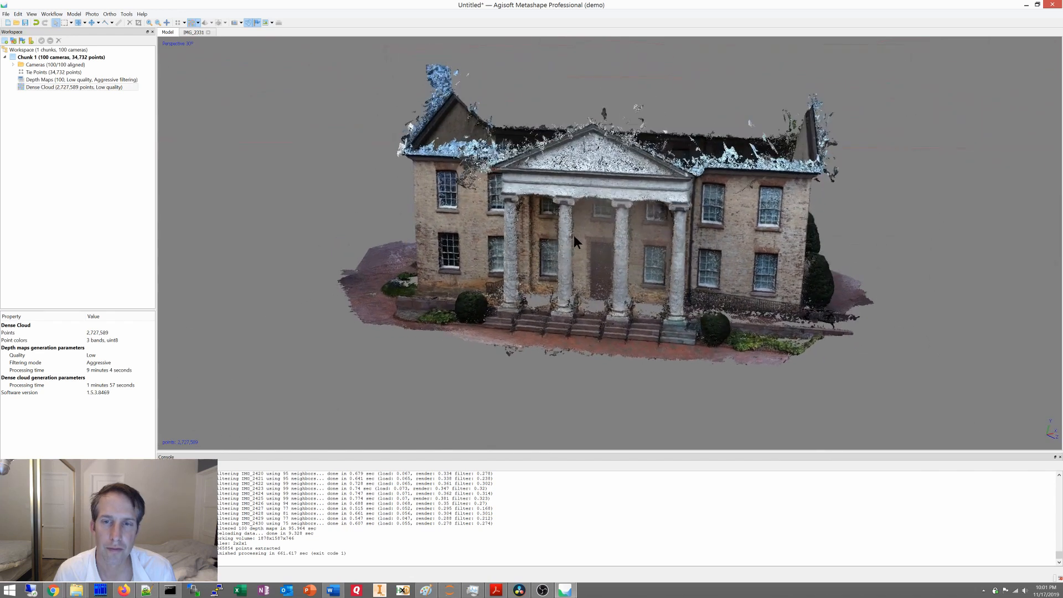
left_click_drag(576, 242, 629, 251)
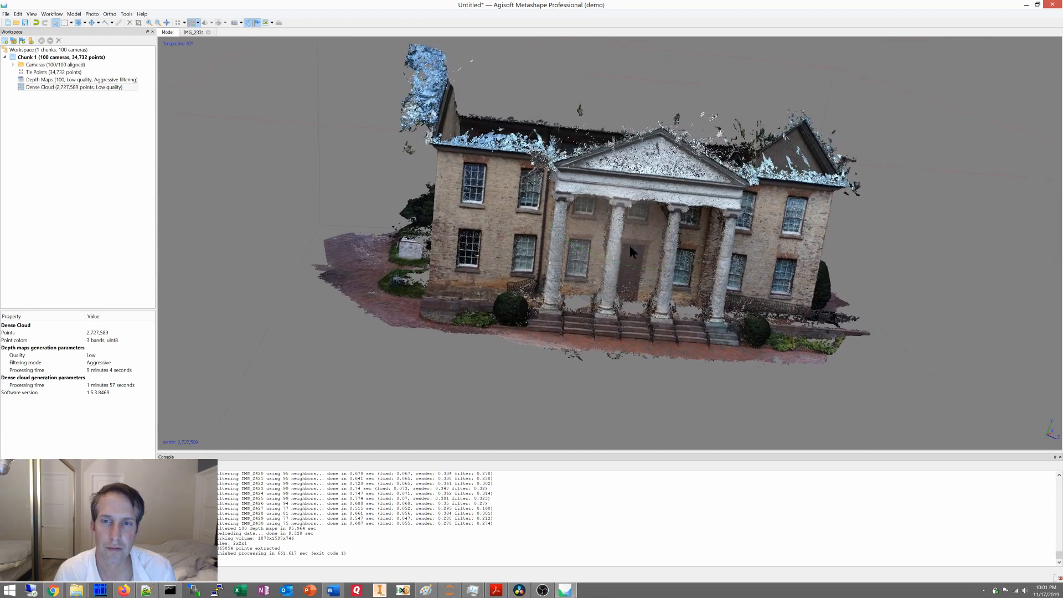
left_click_drag(631, 253, 663, 232)
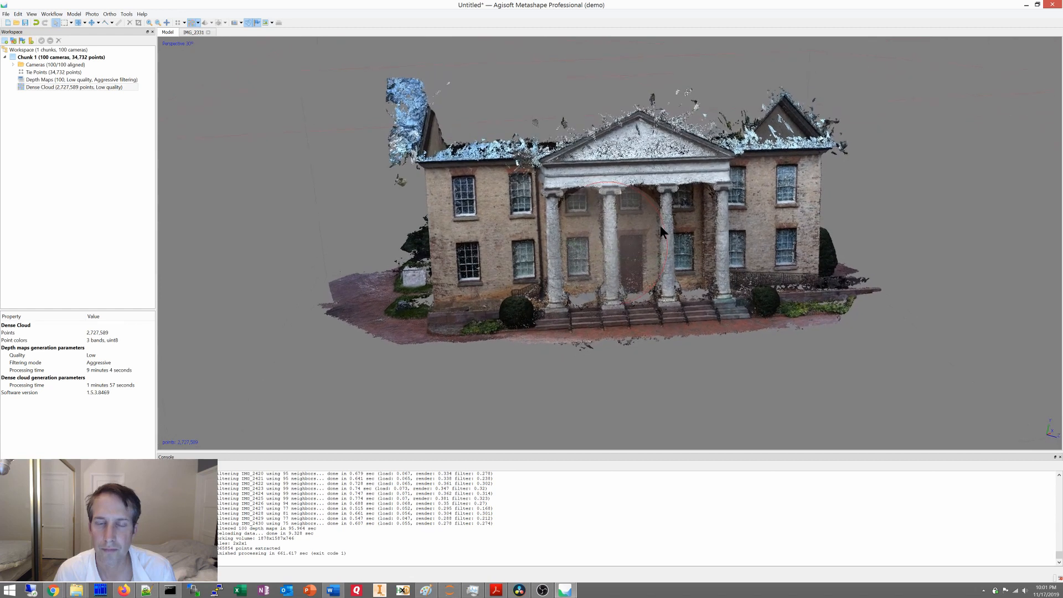
left_click_drag(663, 231, 638, 267)
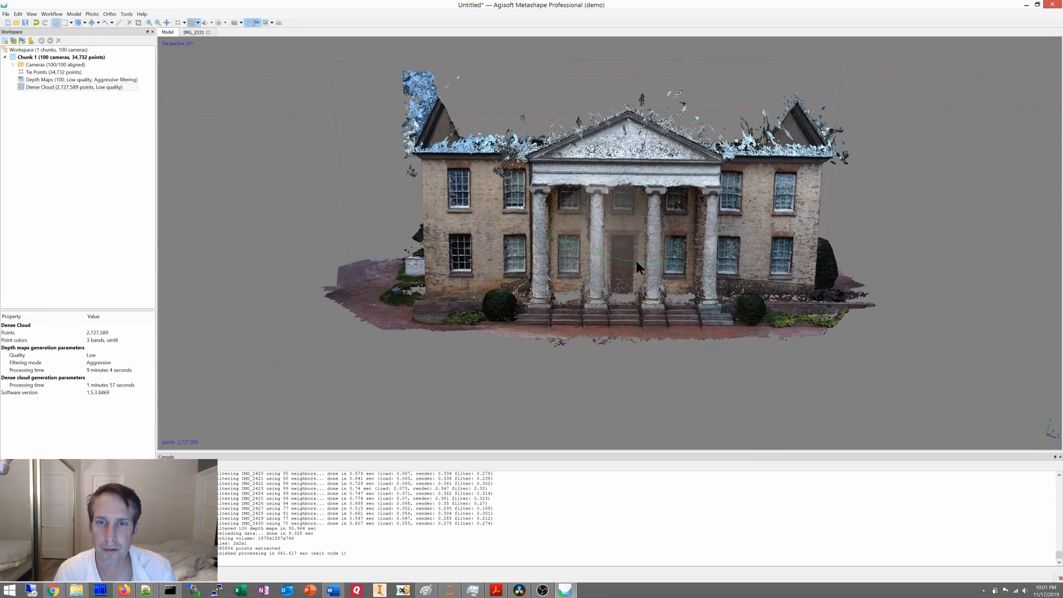
left_click_drag(638, 268, 584, 261)
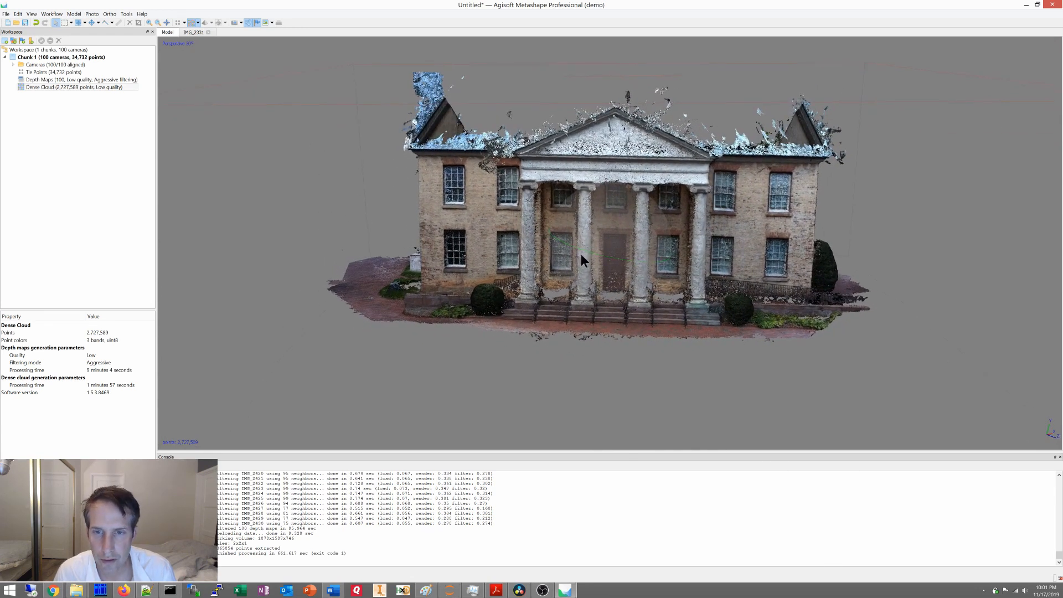
left_click_drag(584, 262, 649, 240)
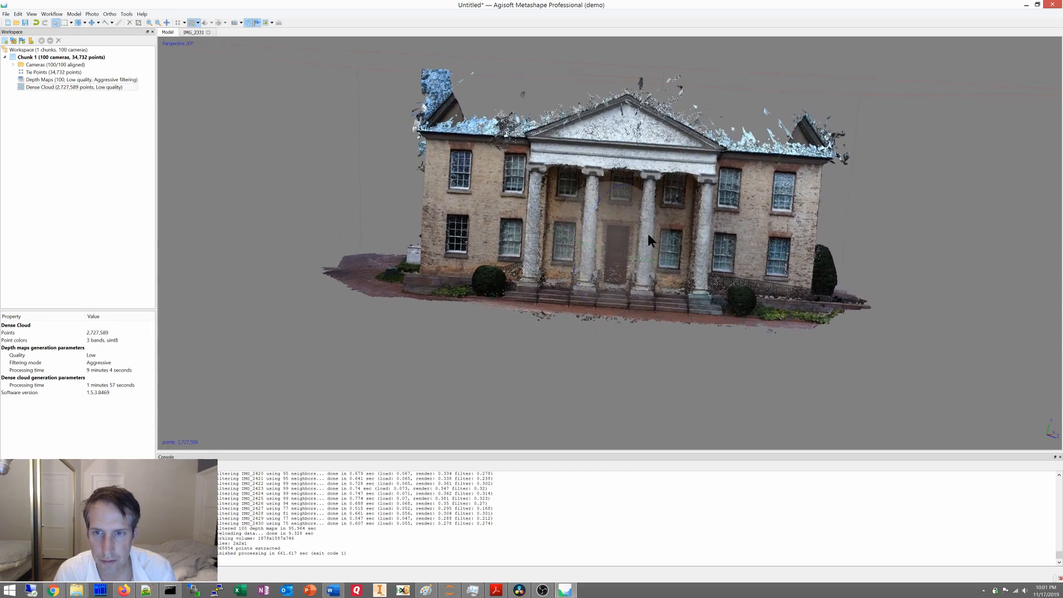
left_click_drag(649, 241, 654, 233)
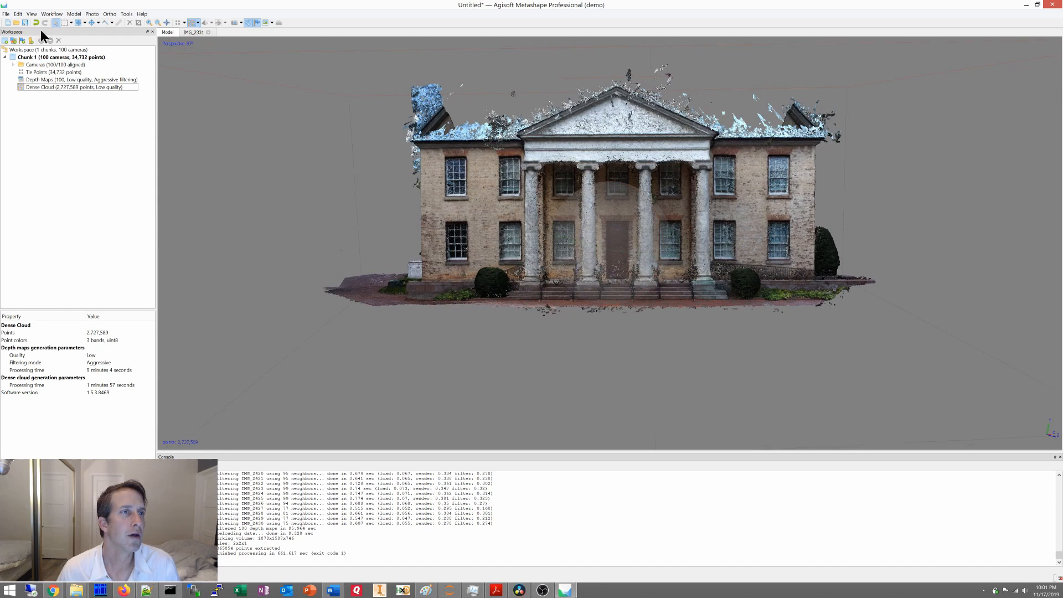
Step: Build a mesh from the dense cloud with Low face count, about 60,613 faces
left_click(53, 13)
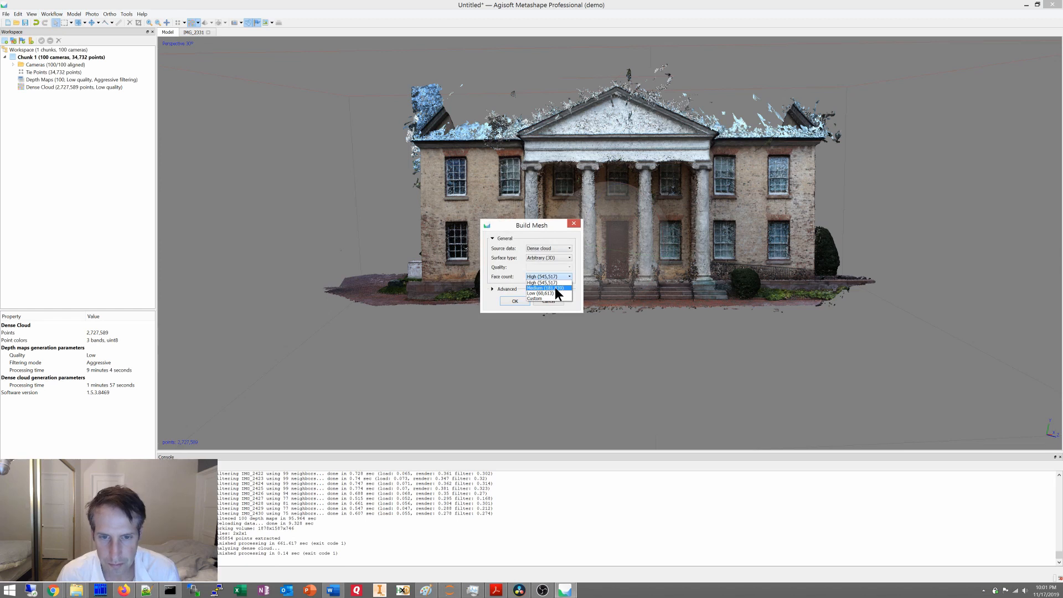
left_click(539, 293)
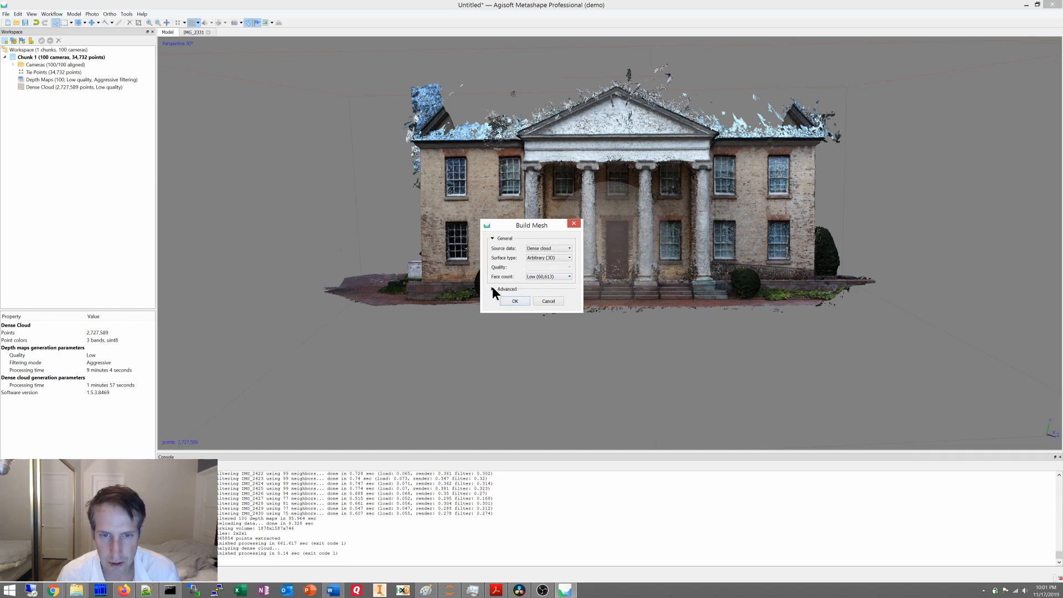
left_click(494, 288)
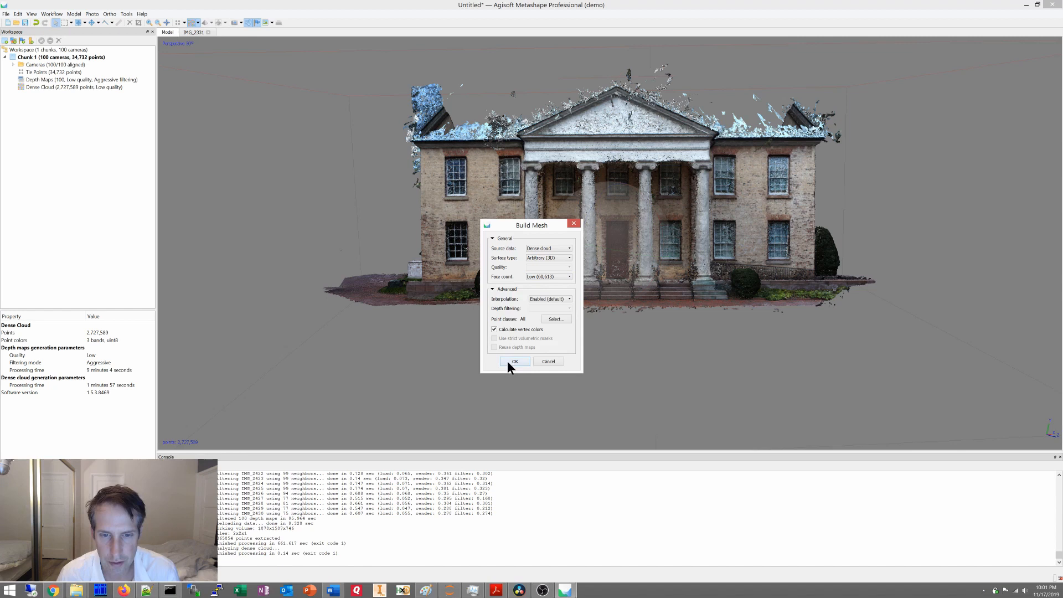
left_click(515, 361)
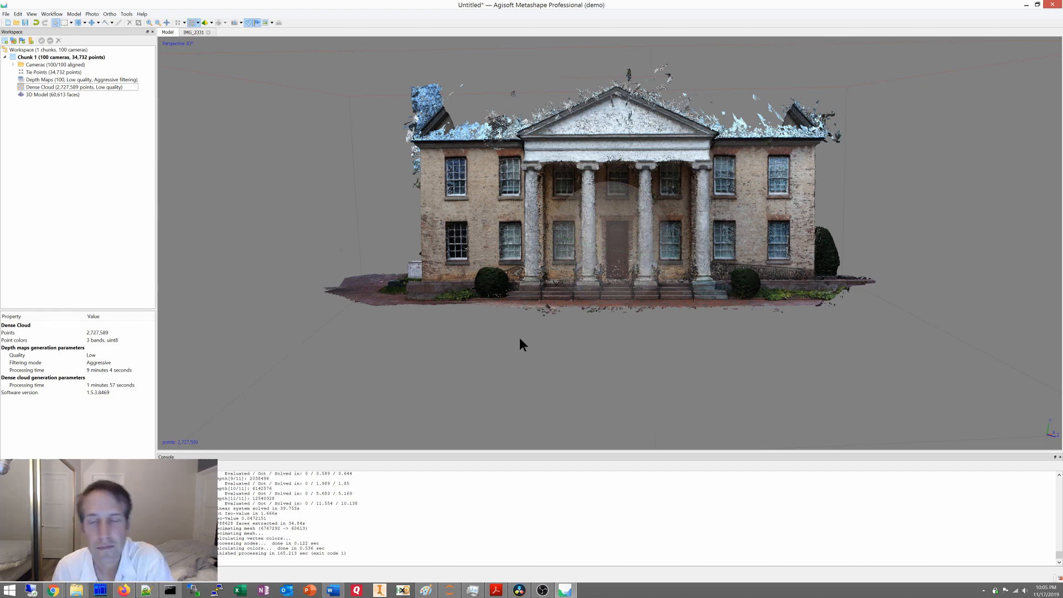
Step: Switch the view to the shaded mesh in place of the dense cloud and orbit it
left_click(42, 94)
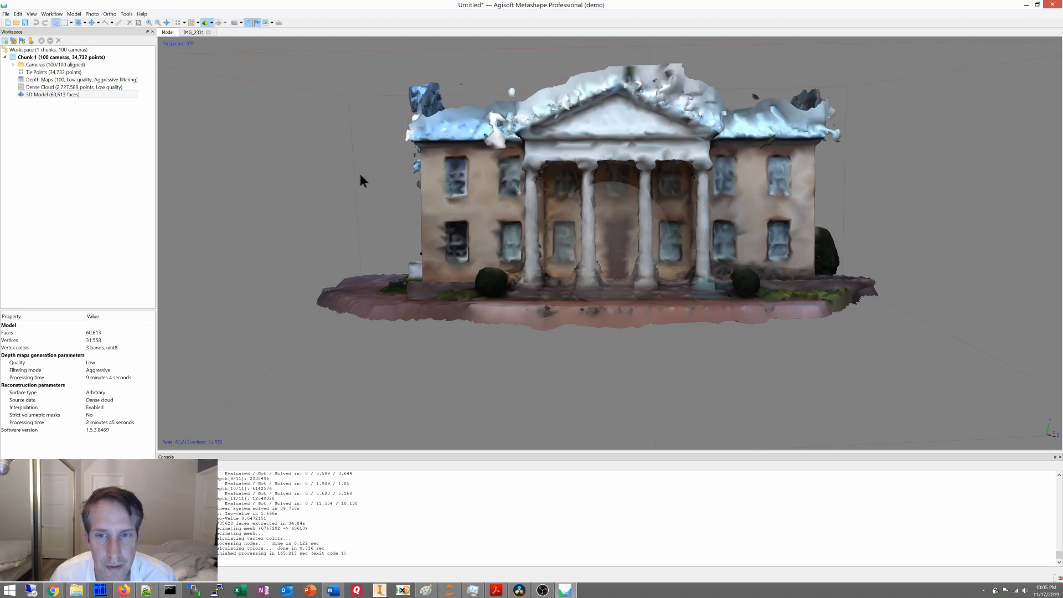
left_click_drag(364, 181, 638, 249)
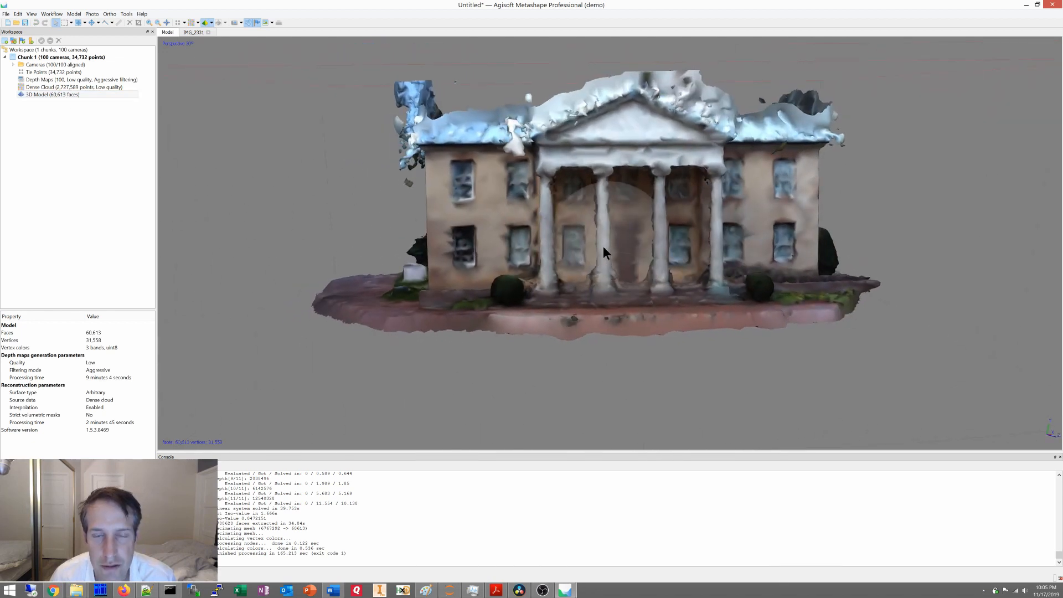
left_click(56, 13)
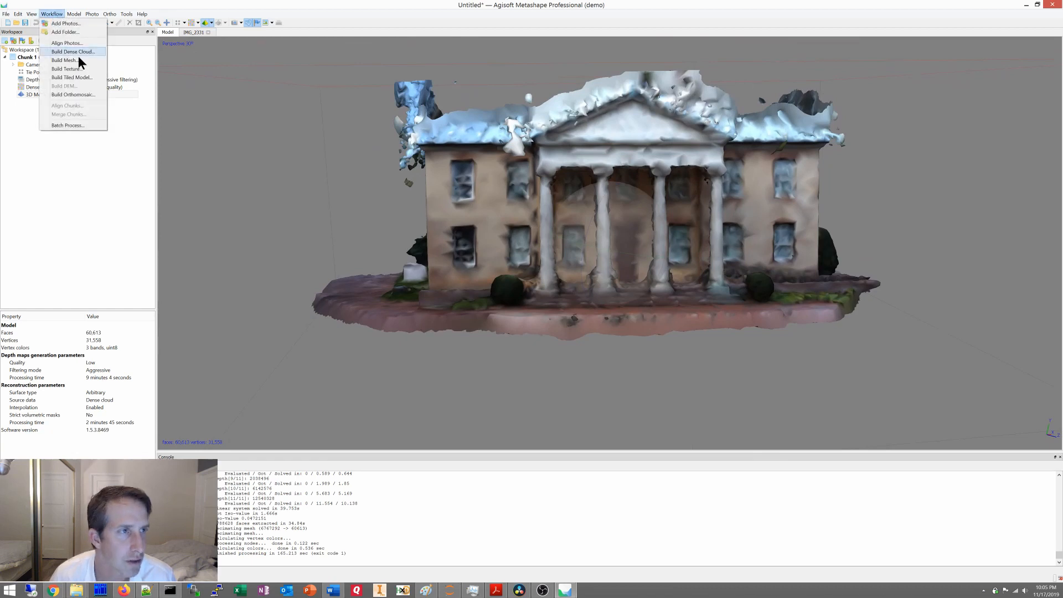
Step: Build a 4096-pixel Generic/Mosaic texture, keeping hole filling and ghosting filter enabled
left_click(64, 69)
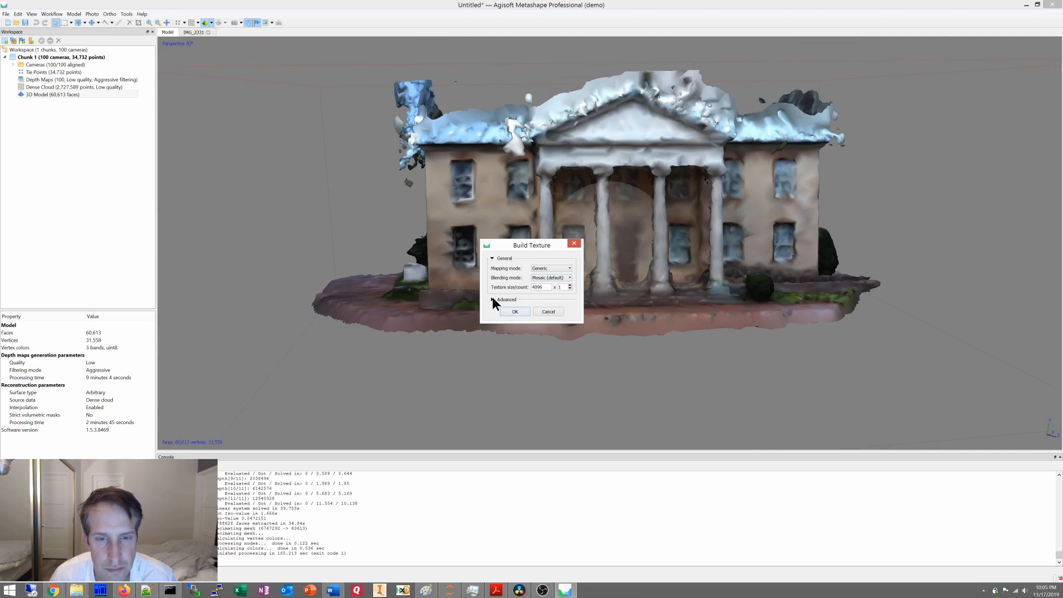
left_click(493, 299)
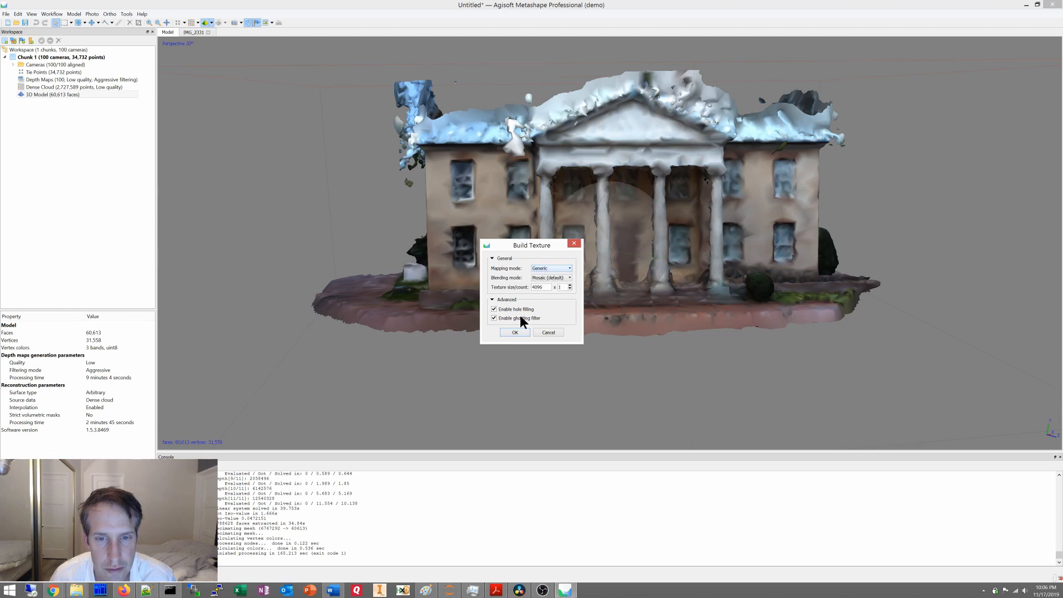
left_click(514, 332)
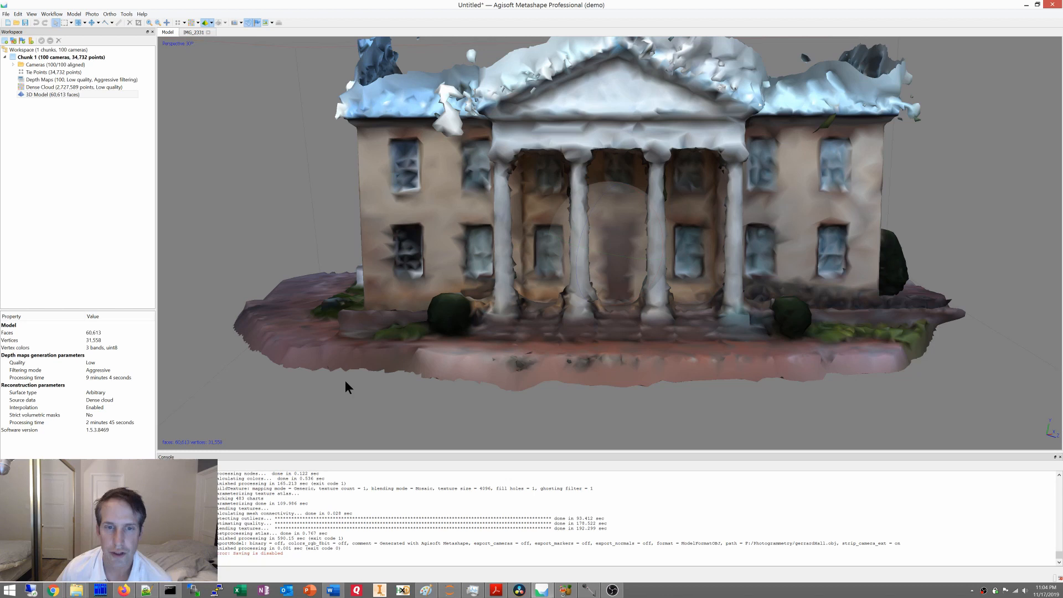
mouse_move(300, 102)
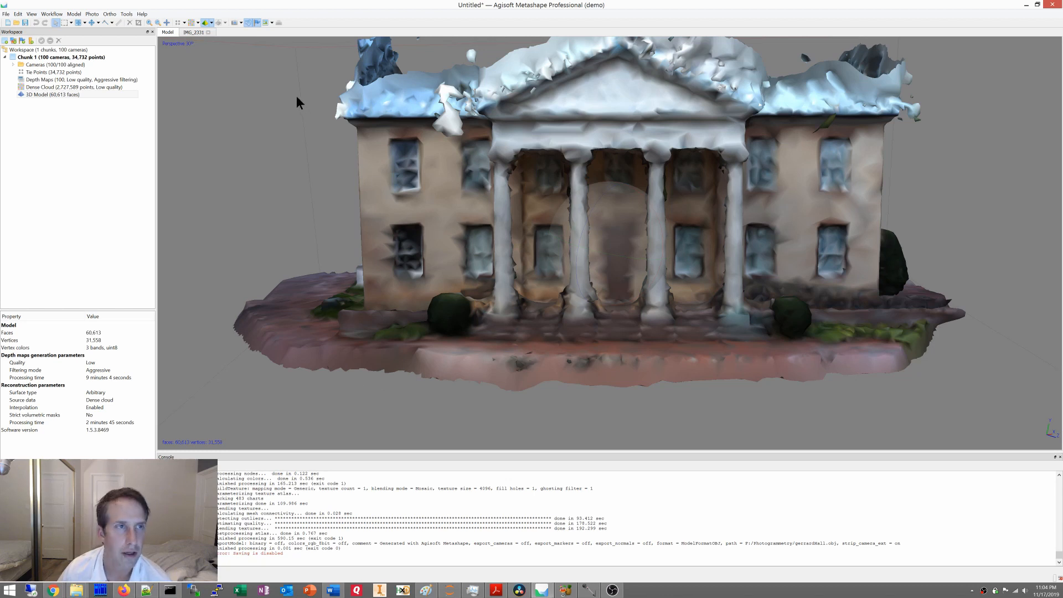
Step: Switch the Gerard Hall model's shading from Solid to Model Textured to show its photographic texture
left_click(48, 94)
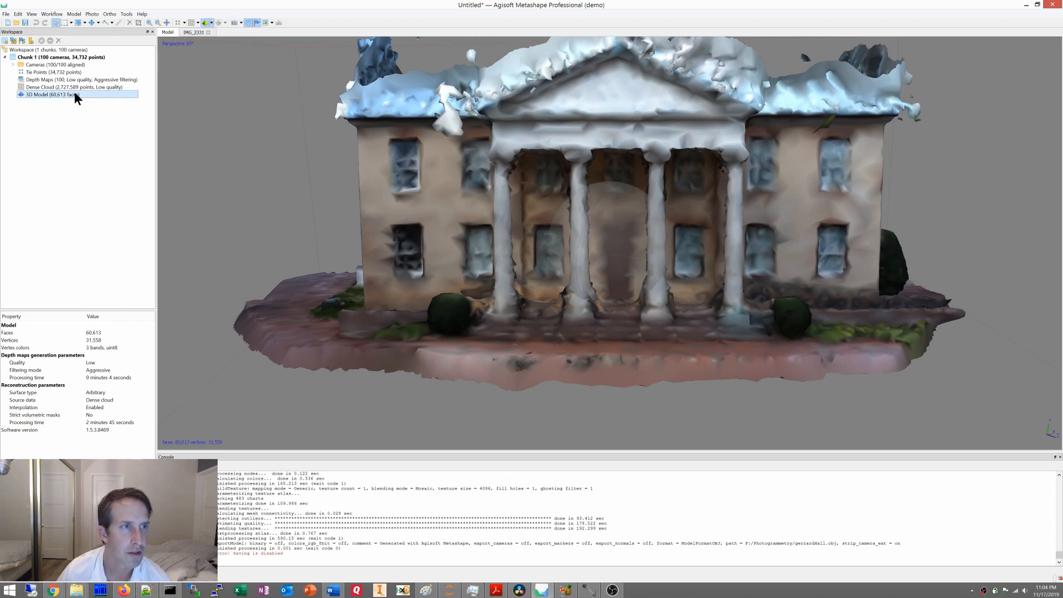
left_click(204, 22)
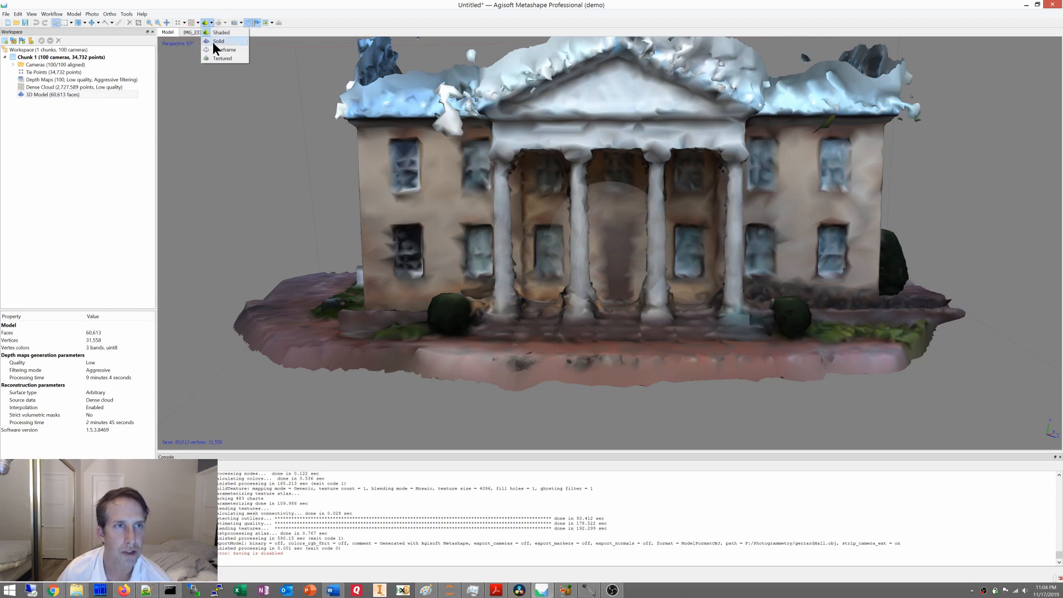
left_click(224, 40)
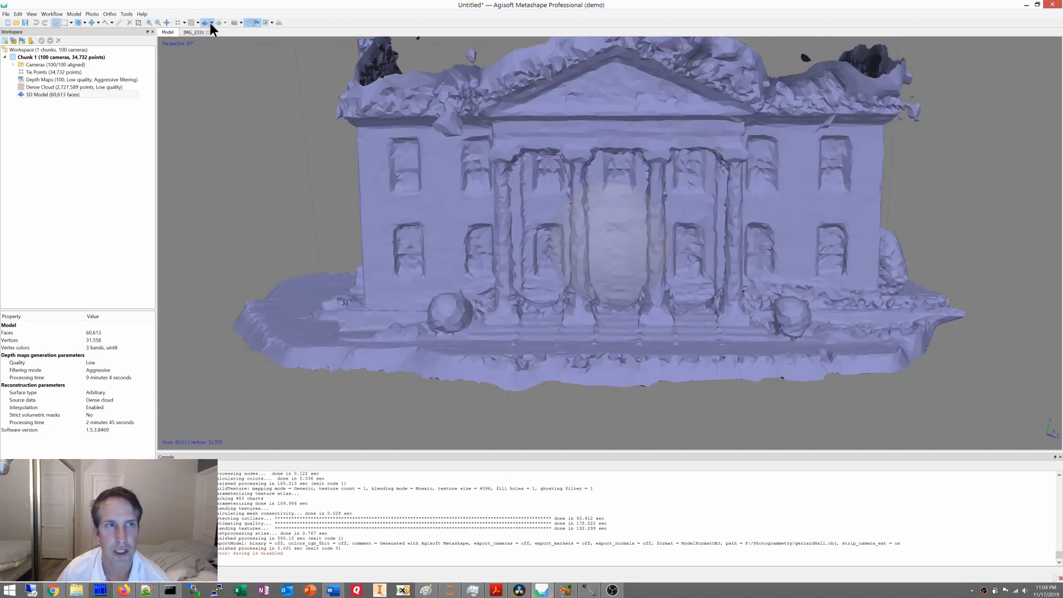
left_click(206, 22)
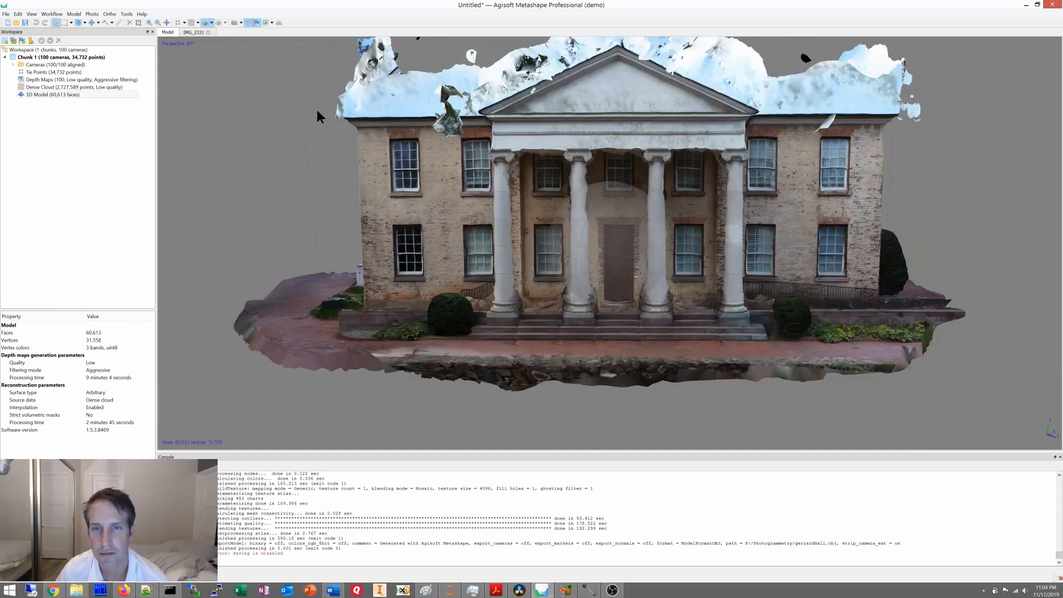
left_click_drag(321, 116, 612, 258)
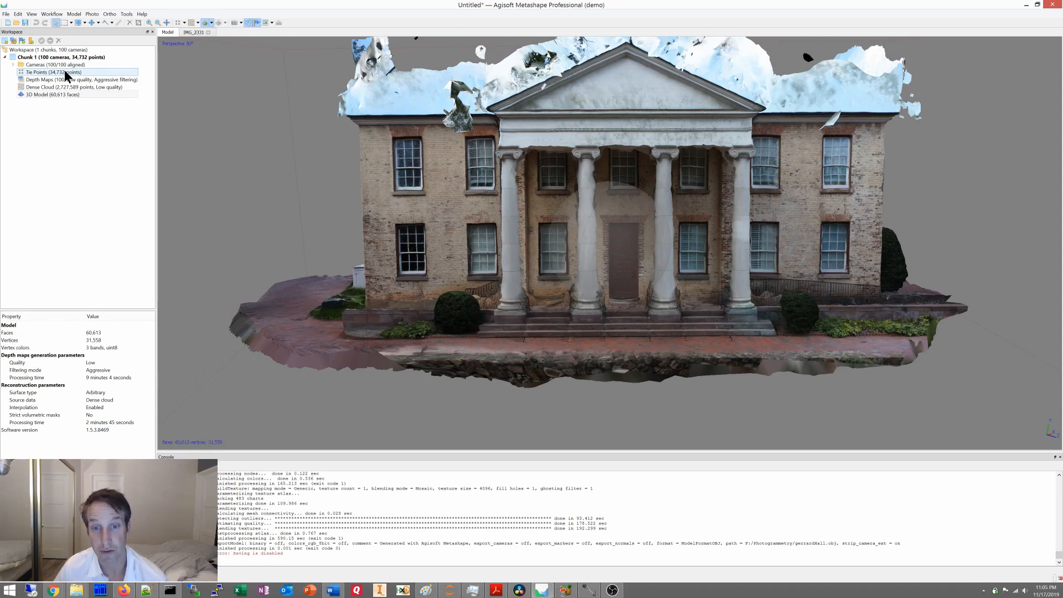
left_click(6, 13)
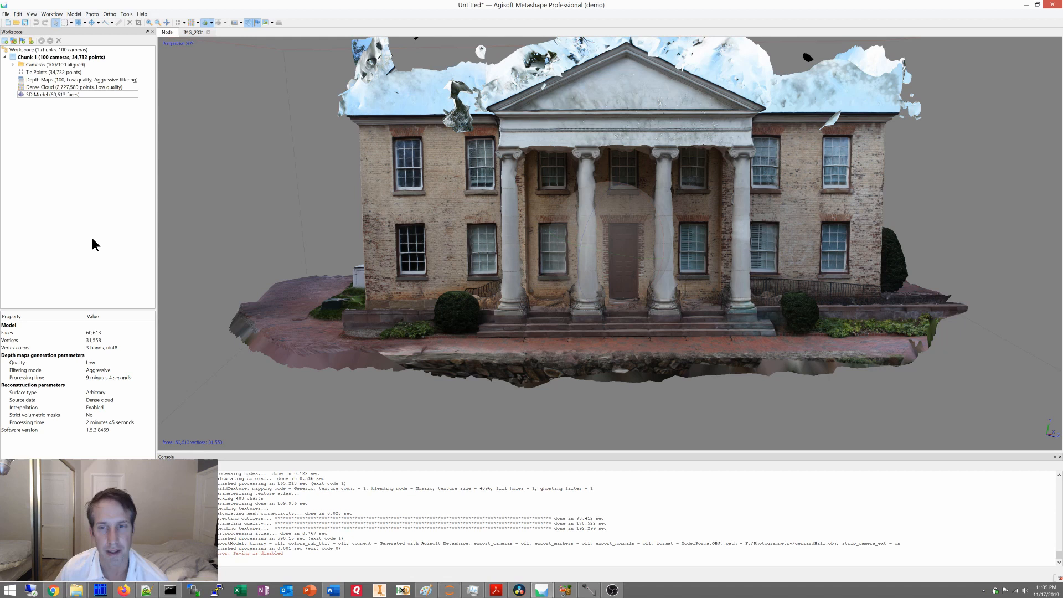
mouse_move(149, 139)
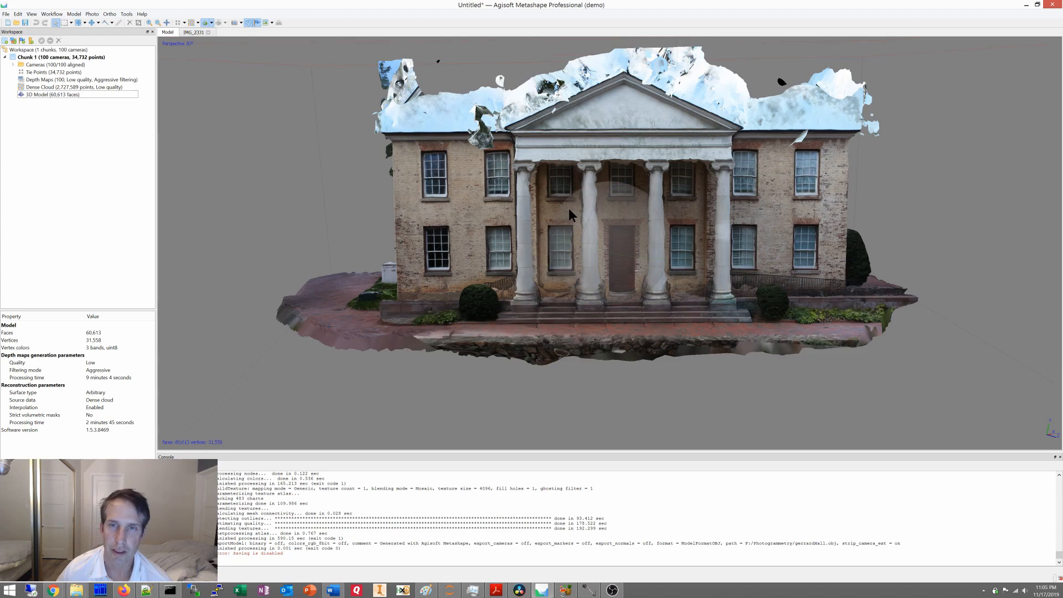
mouse_move(662, 168)
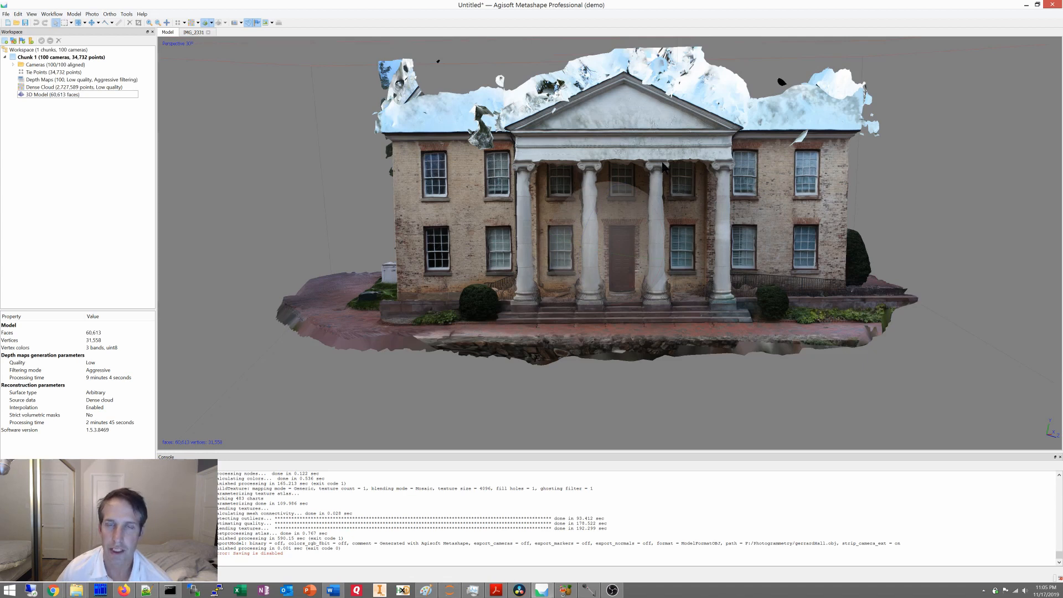